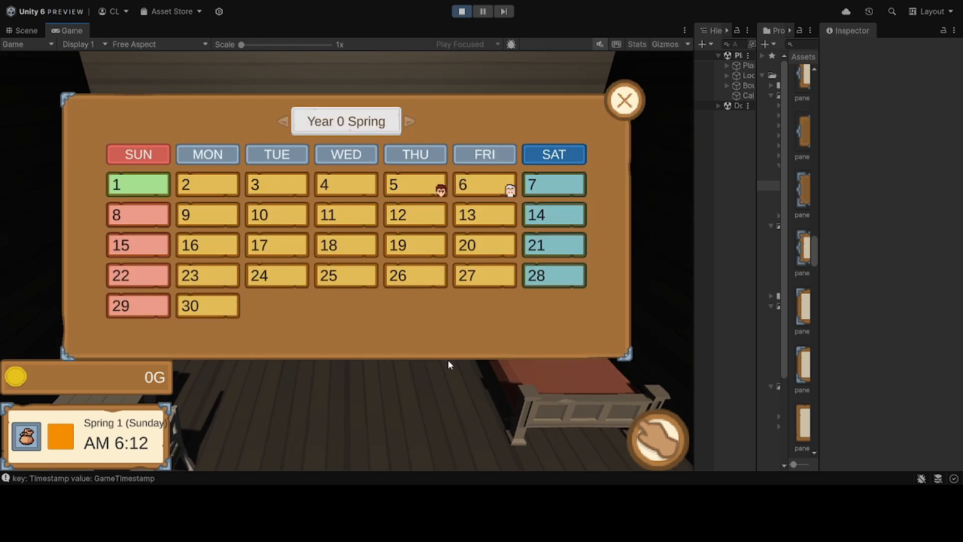
Step: Close the Calendar panel in the running game to reveal the bedroom with the player
click(624, 101)
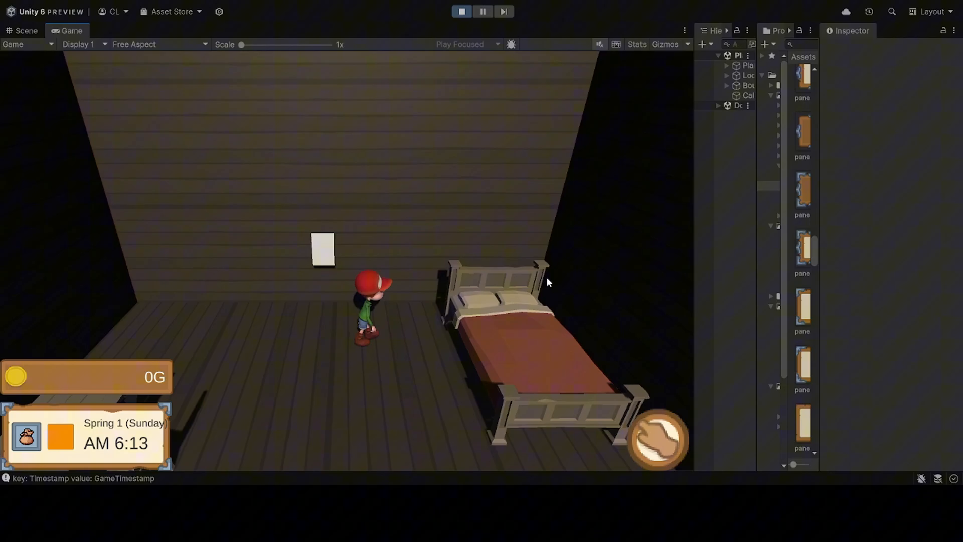
click(602, 12)
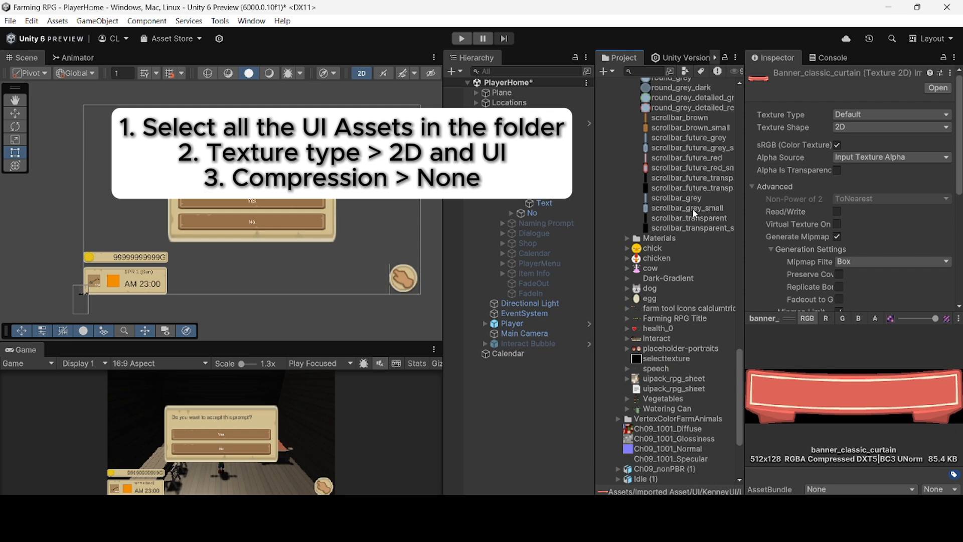
Step: Set all UI textures to uncompressed Sprite (2D and UI) with Bilinear filtering
click(891, 115)
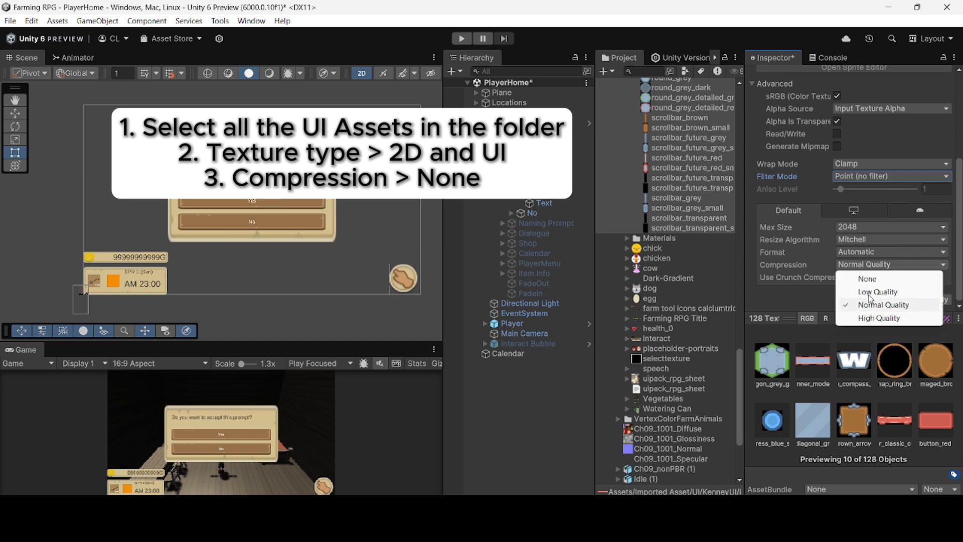
click(867, 279)
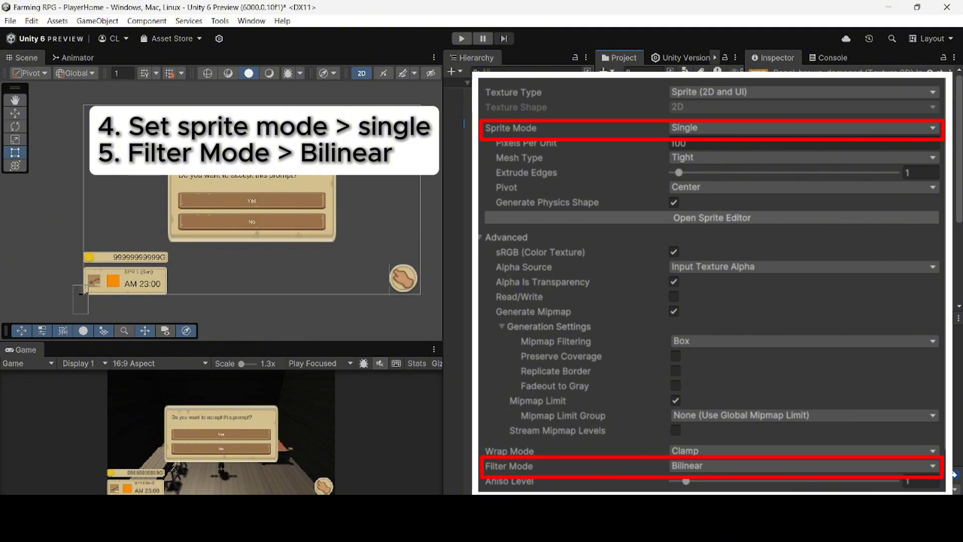
click(712, 217)
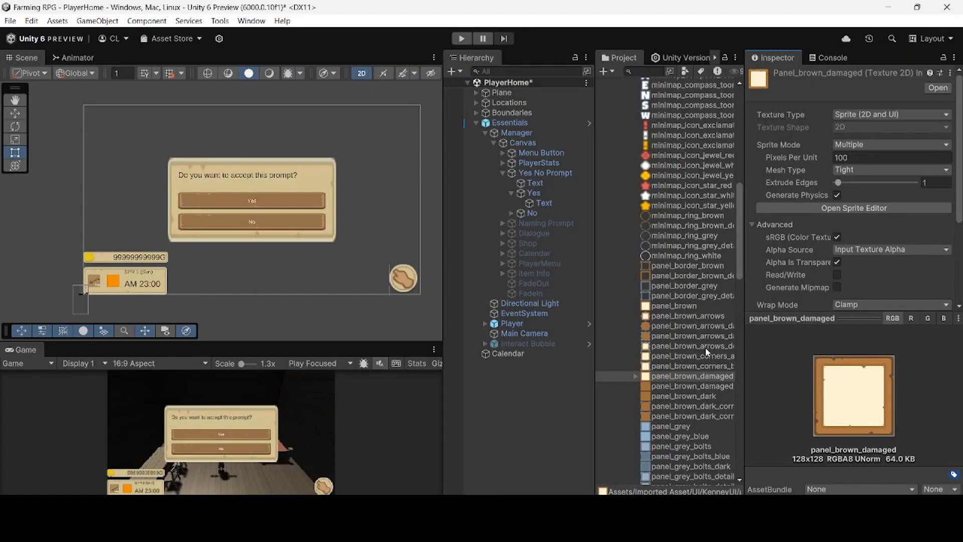
Step: Select the Yes No Prompt panel object and scroll down its Inspector
click(545, 173)
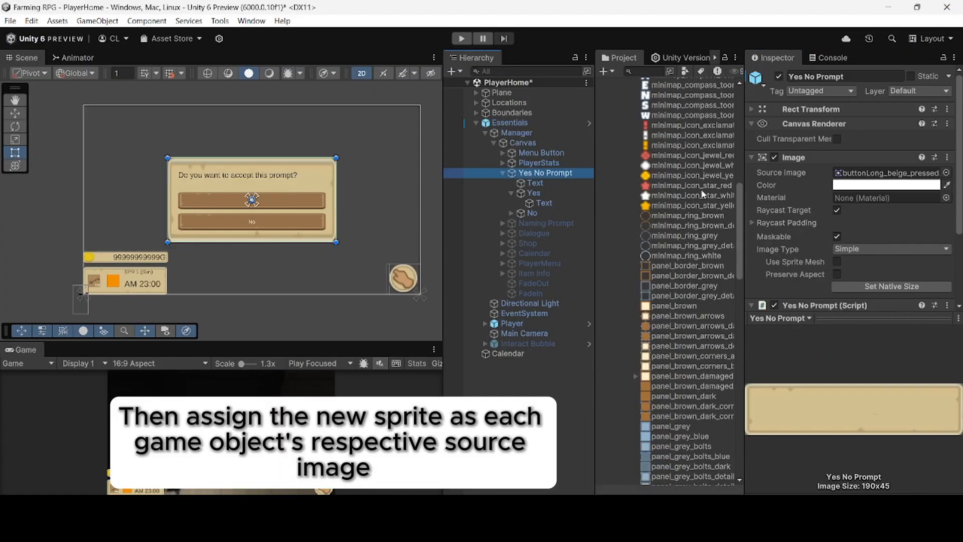
scroll(down, 3)
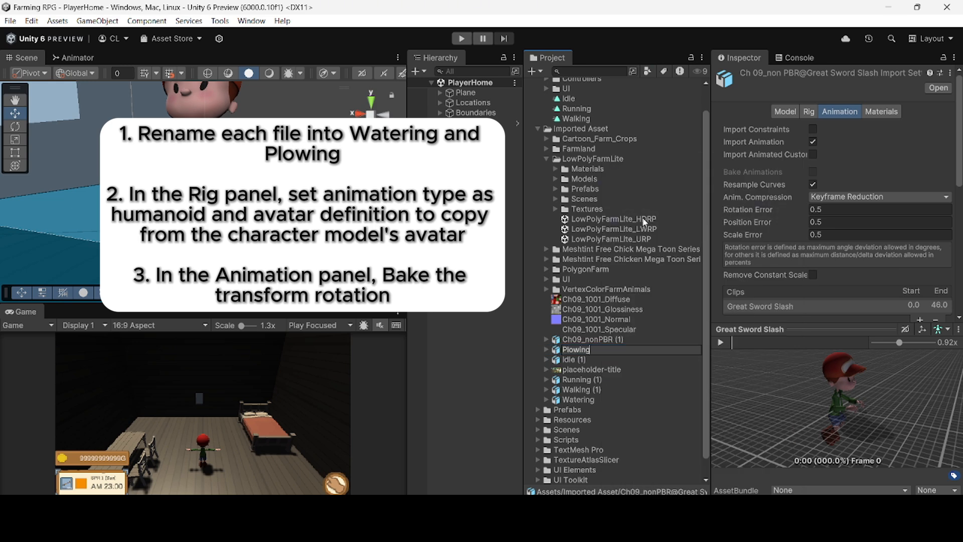
Step: Bake the Watering clip's root rotation into pose based on Body Orientation, pausing the preview
click(579, 400)
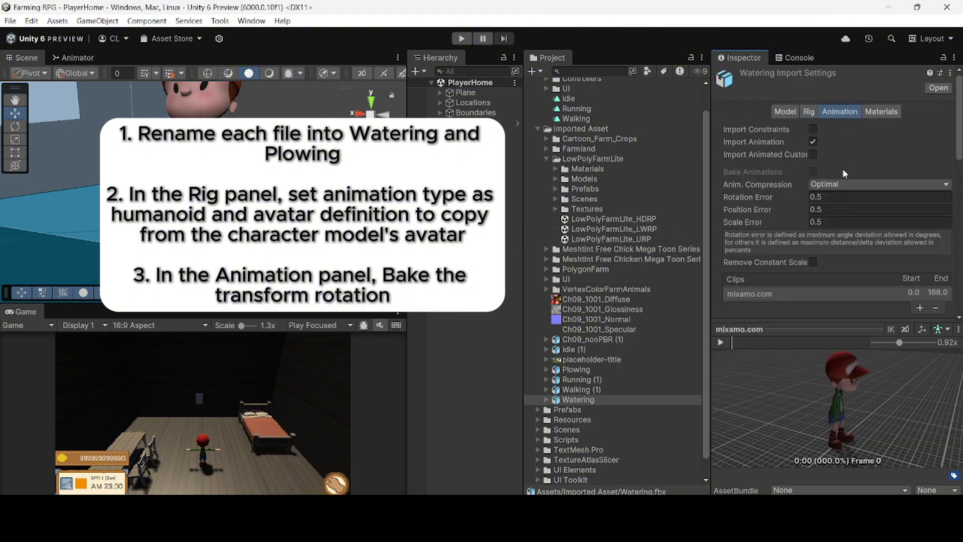
scroll(down, 3)
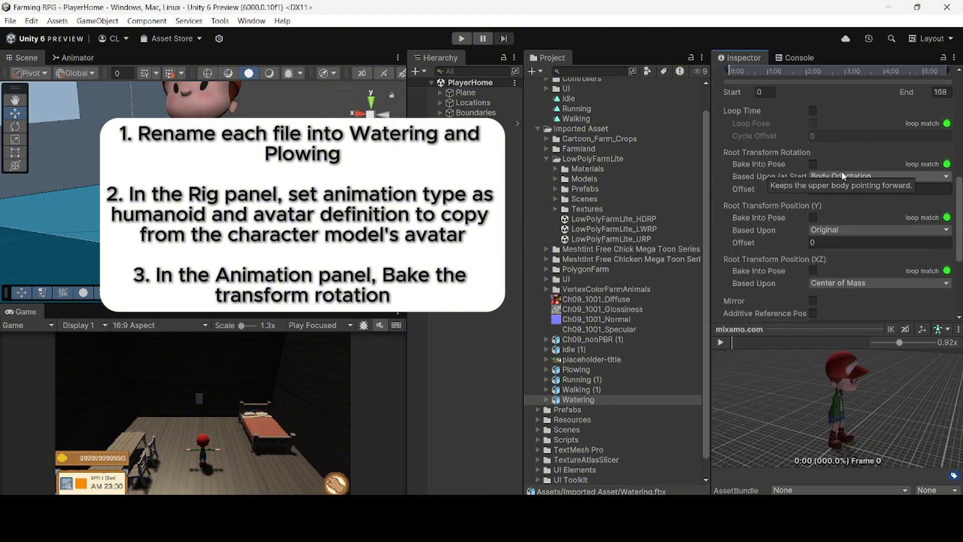
click(812, 164)
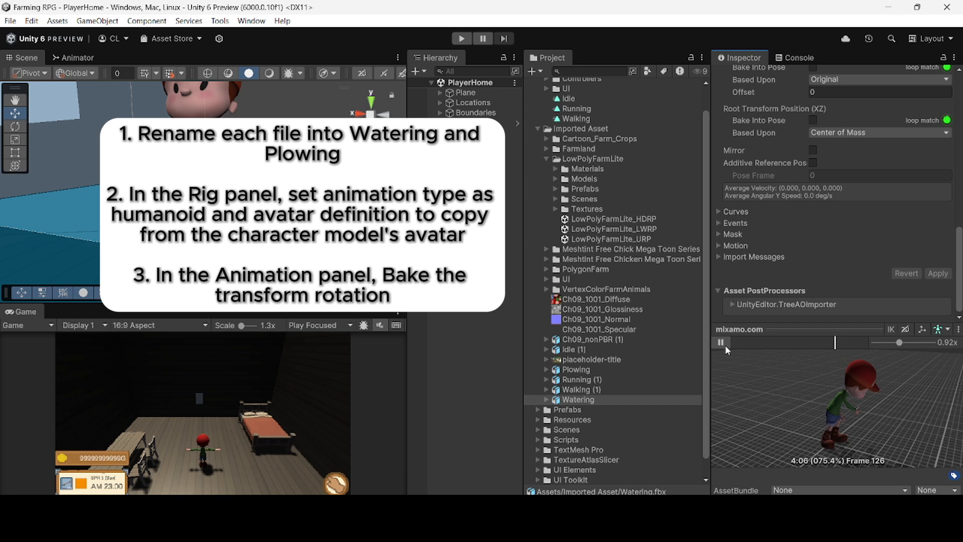
click(576, 369)
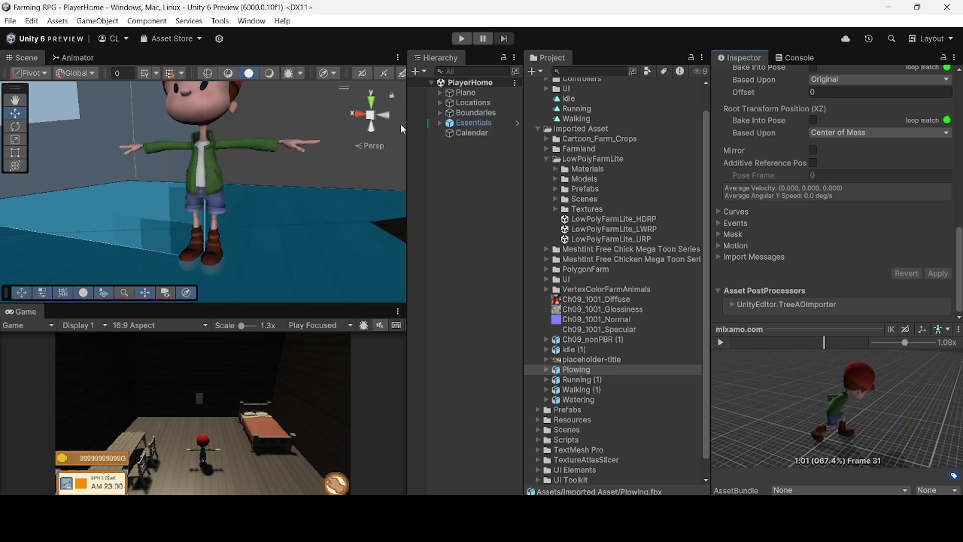
Step: Duplicate the Plowing and Watering clips into the Animation folder
click(76, 57)
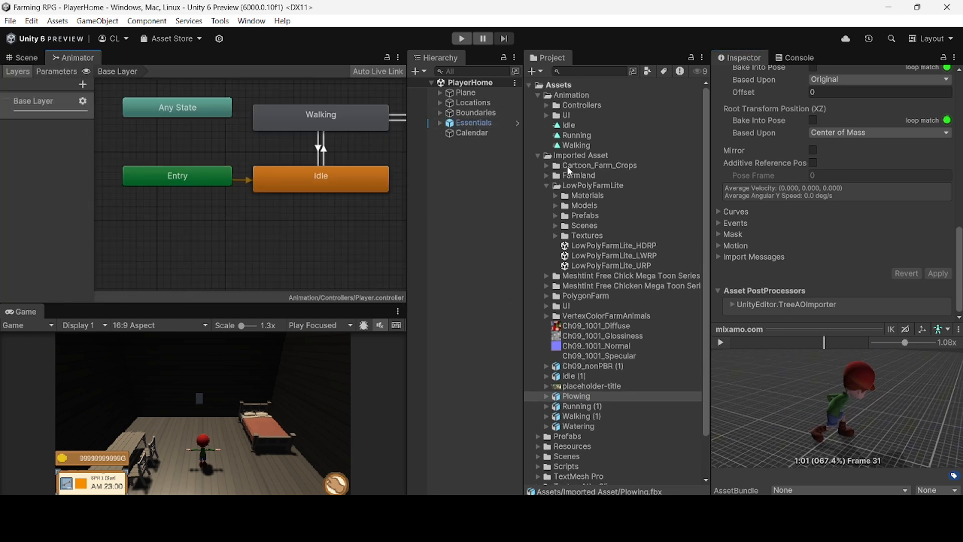
click(584, 135)
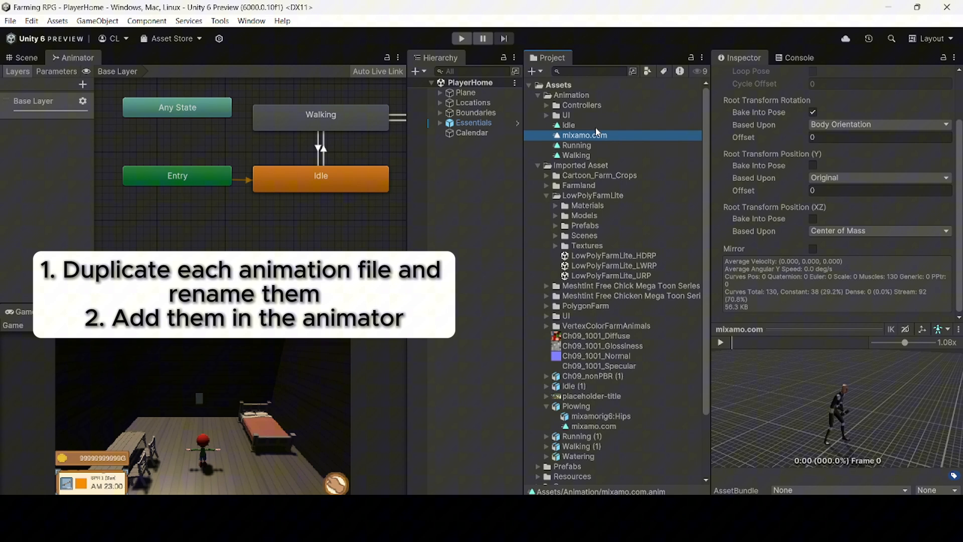
click(594, 426)
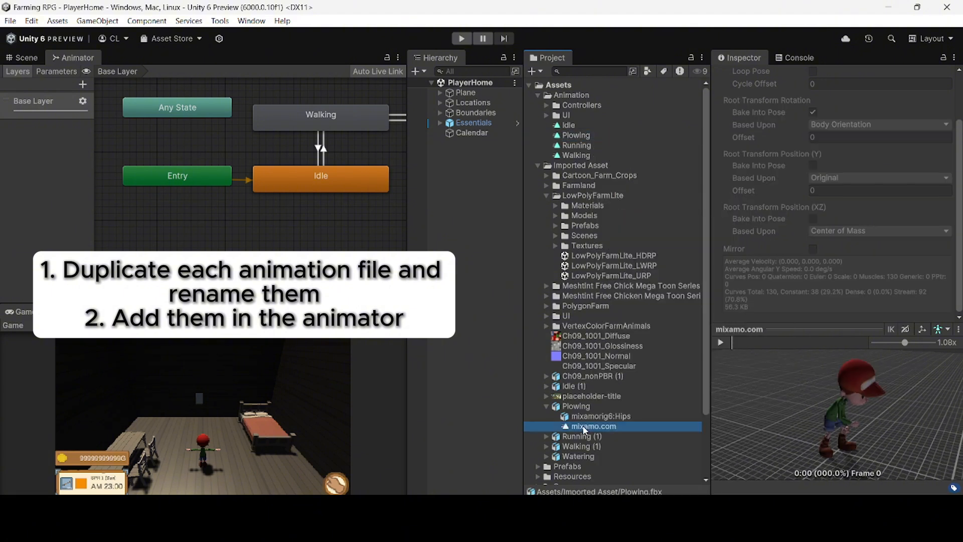
click(584, 135)
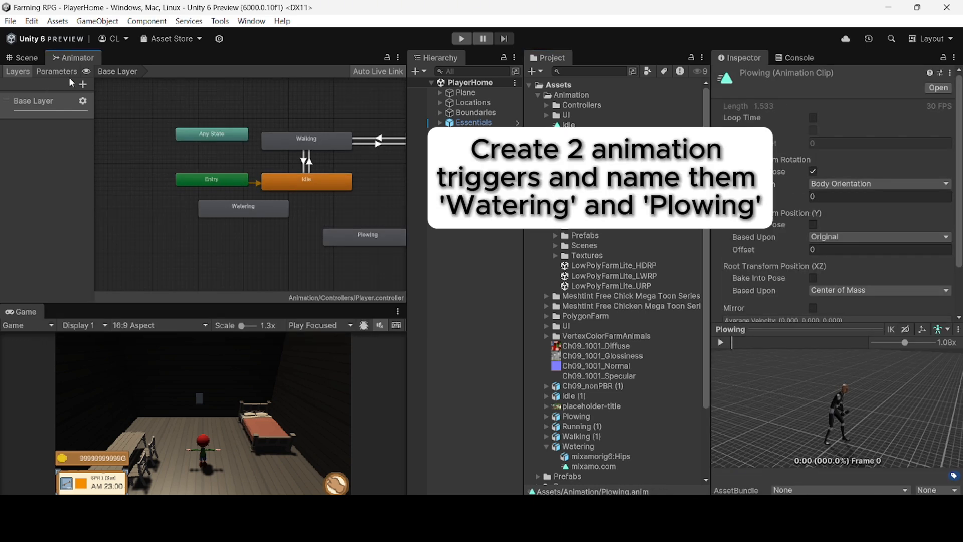
Step: Add Plowing and Watering trigger parameters to the Player animator
click(81, 85)
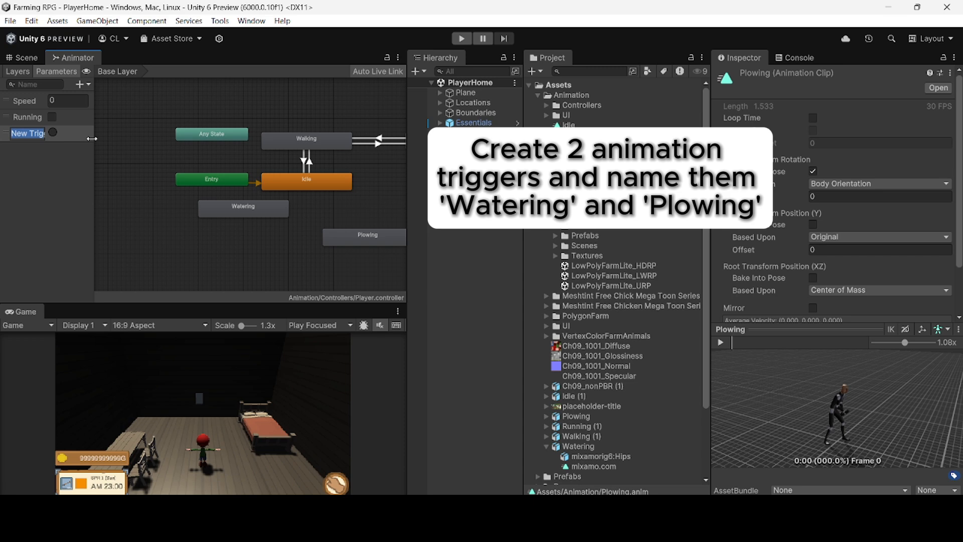
click(79, 85)
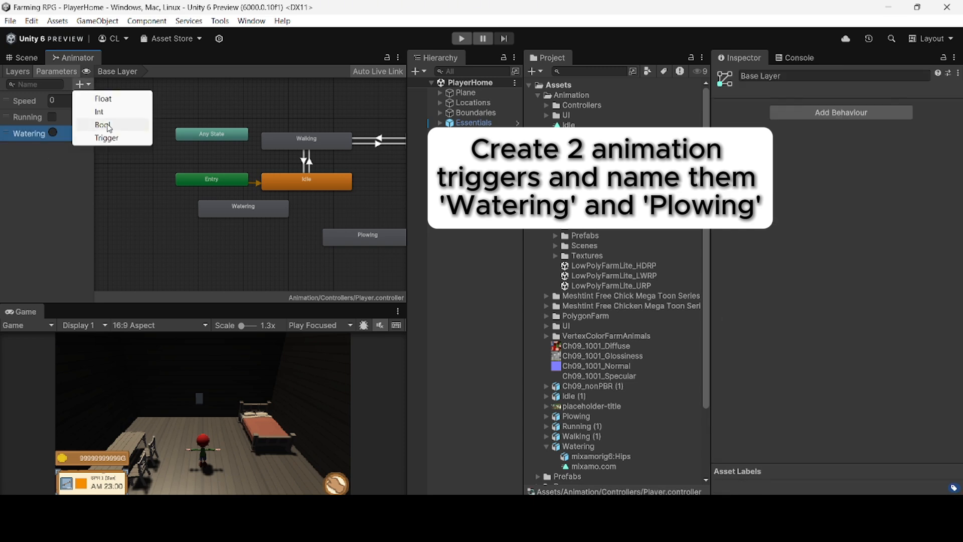
click(107, 138)
text(Plowing)
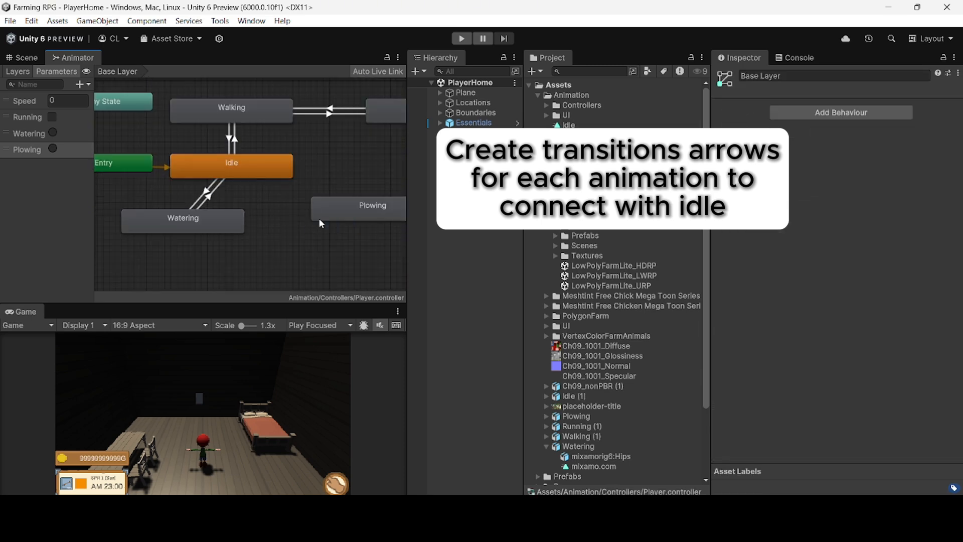
Step: Connect Plowing with Idle and disable exit time on the Idle-to-Plowing transition
click(230, 162)
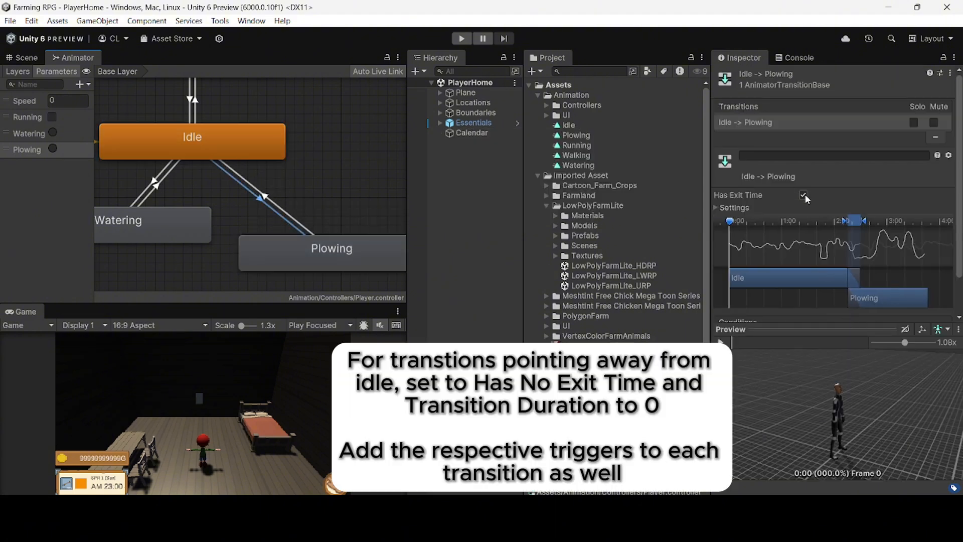
click(157, 184)
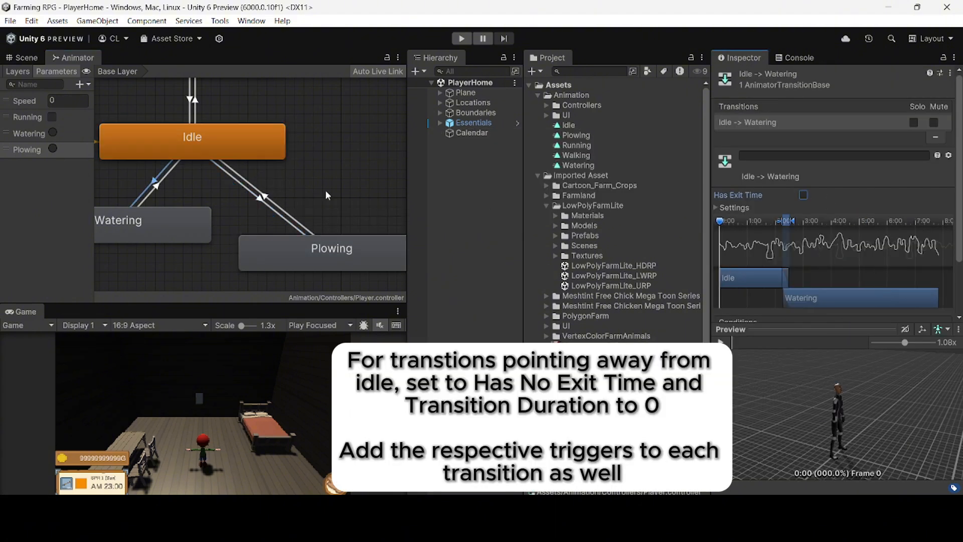
click(265, 199)
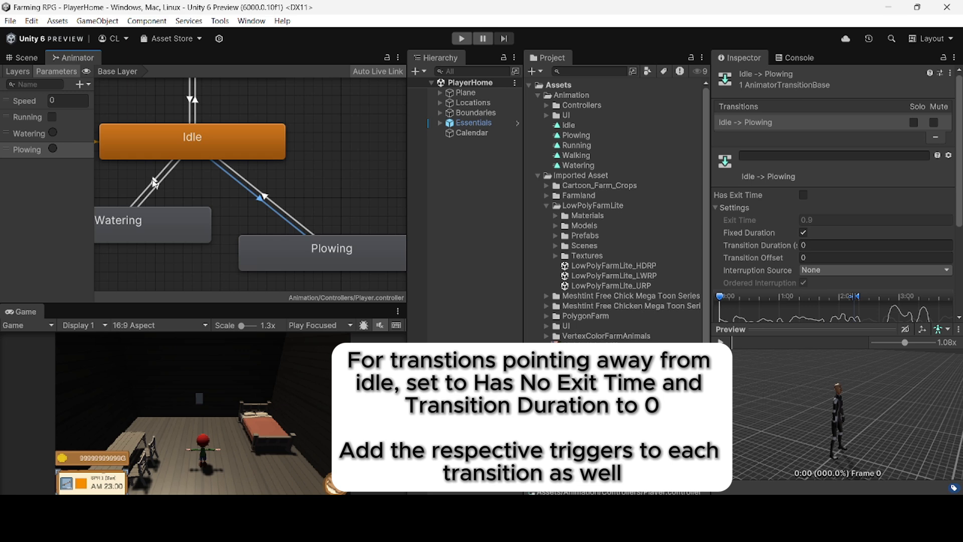
click(172, 172)
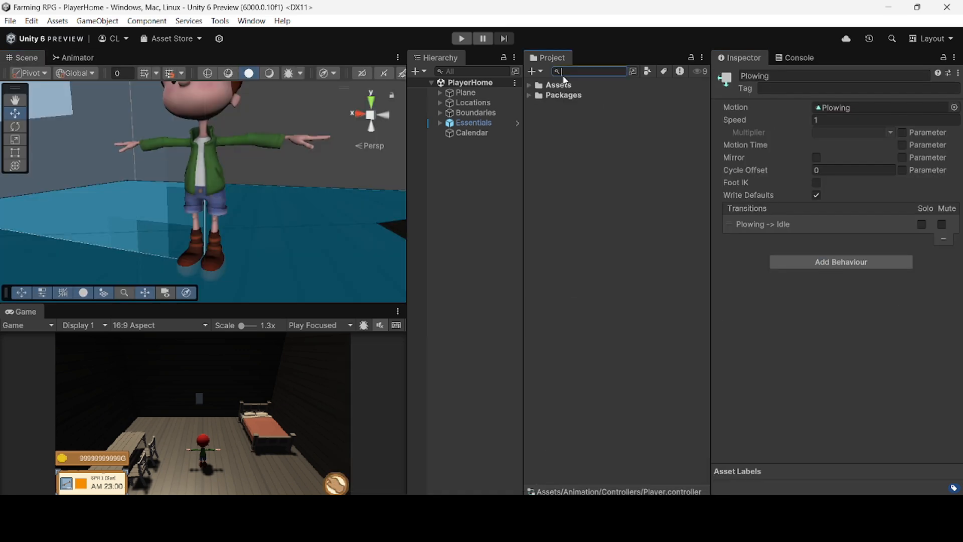
Step: Find the watering can model and parent it under Hand Point
text(watering)
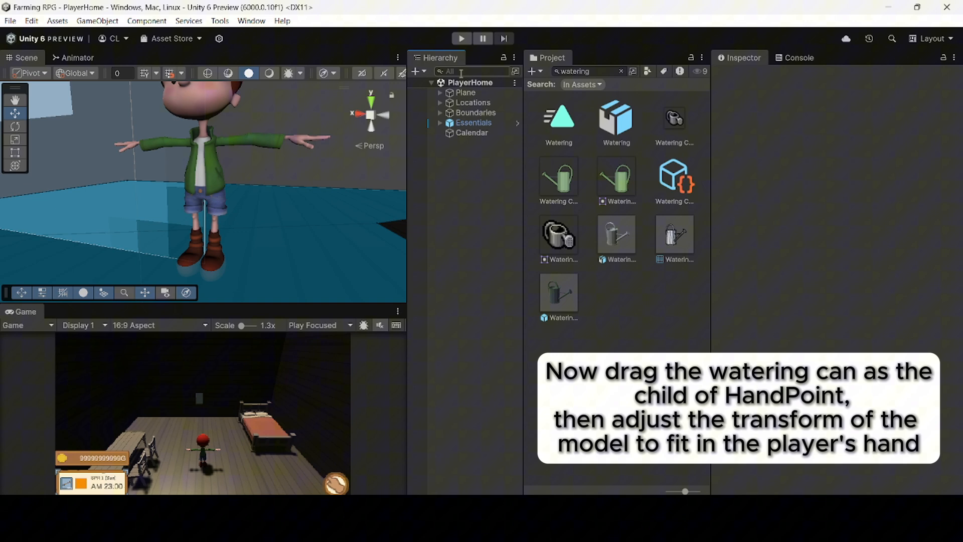
click(468, 92)
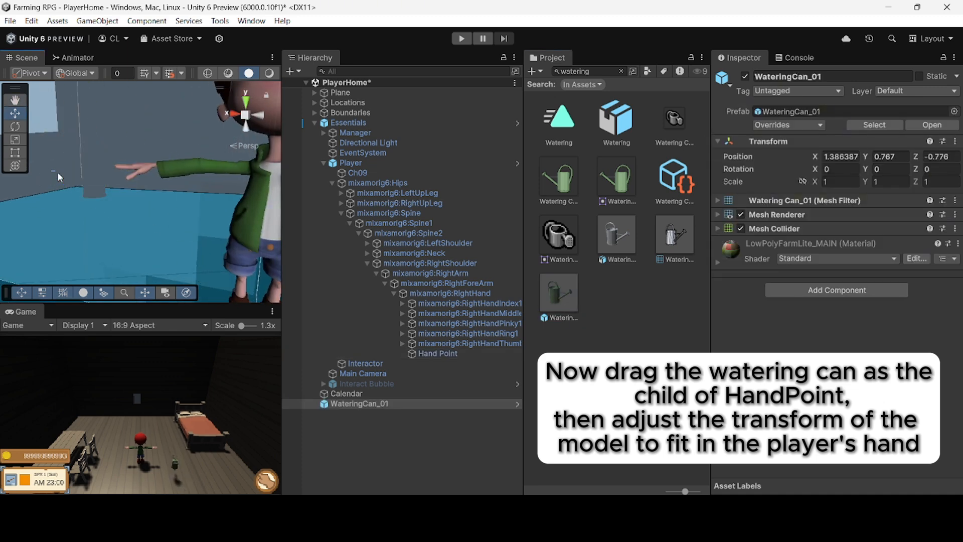
drag(135, 154, 114, 166)
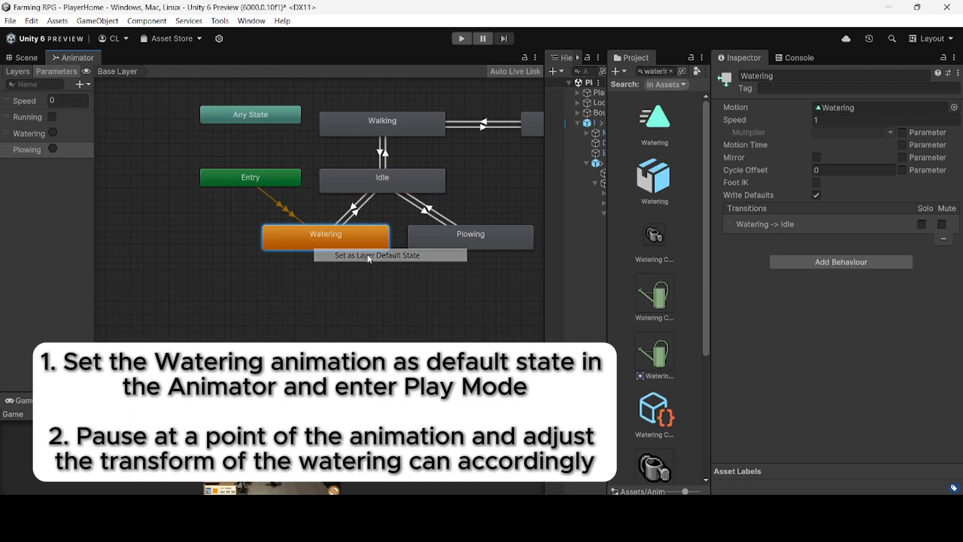
Step: Make Watering the default state, playtest, and copy the can's fitted transform
click(26, 57)
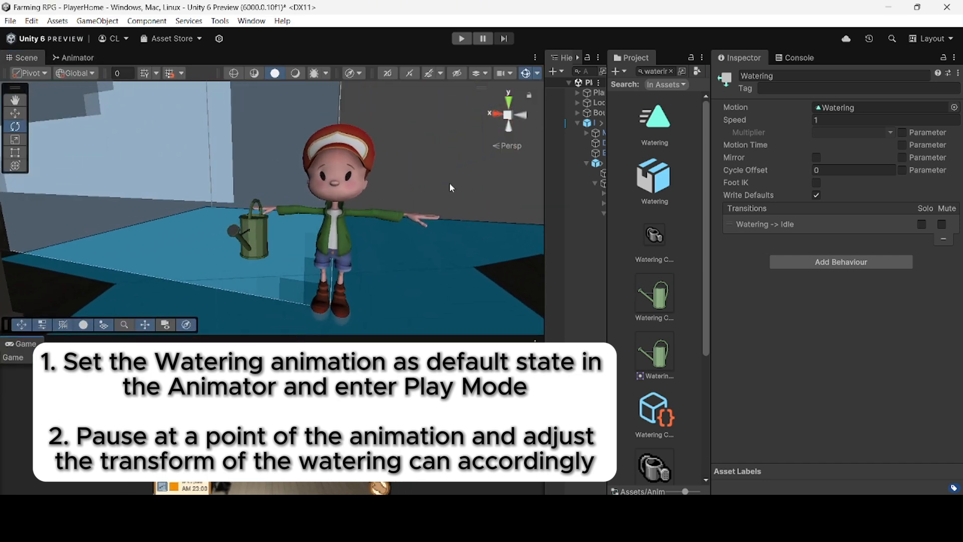
click(461, 39)
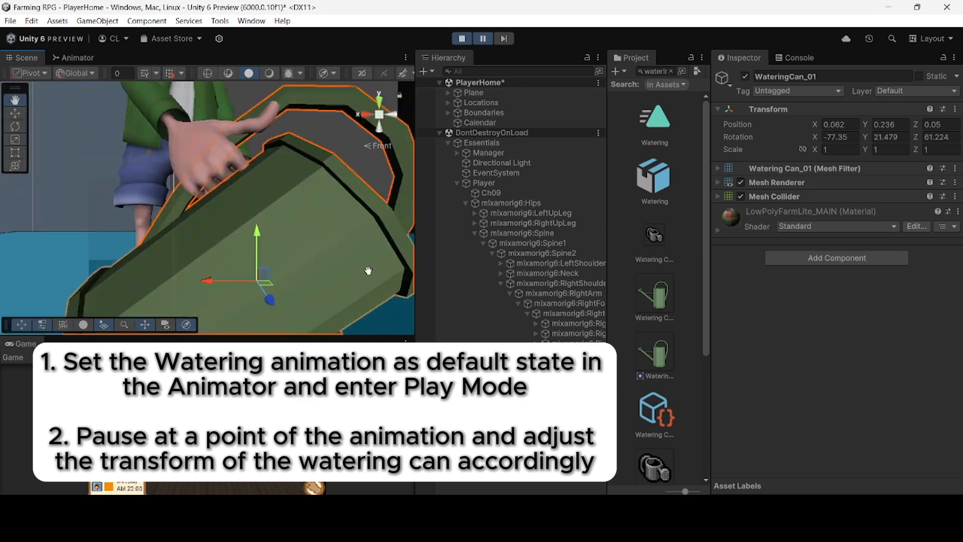
right_click(766, 109)
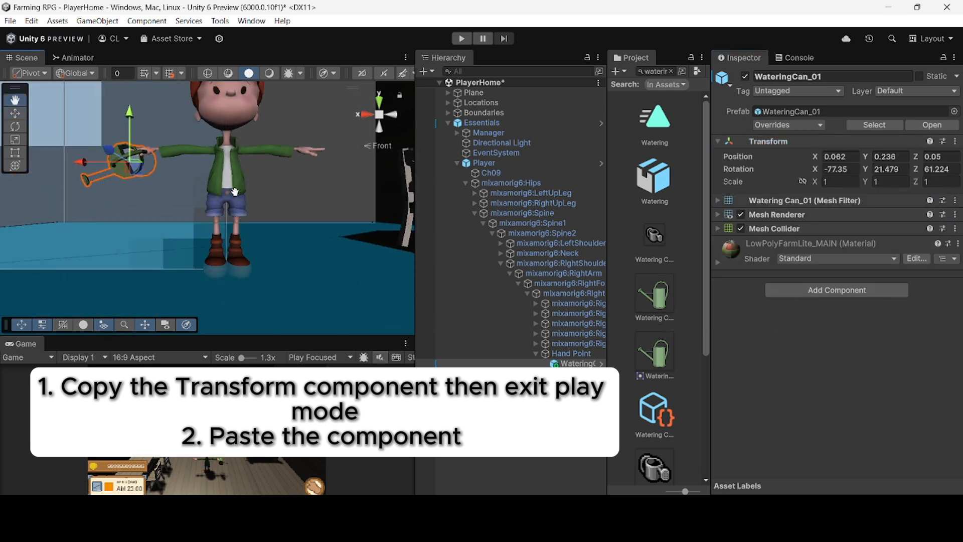
click(460, 38)
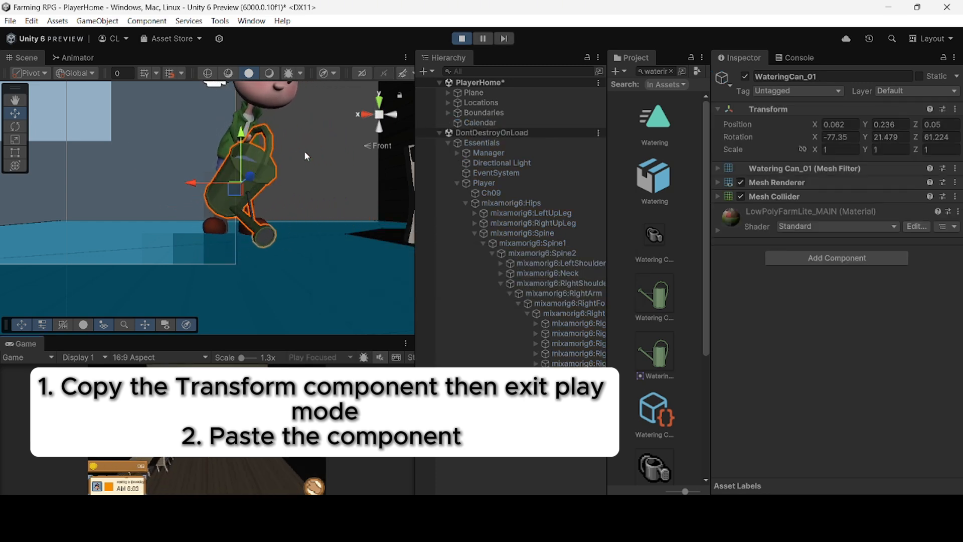
click(462, 38)
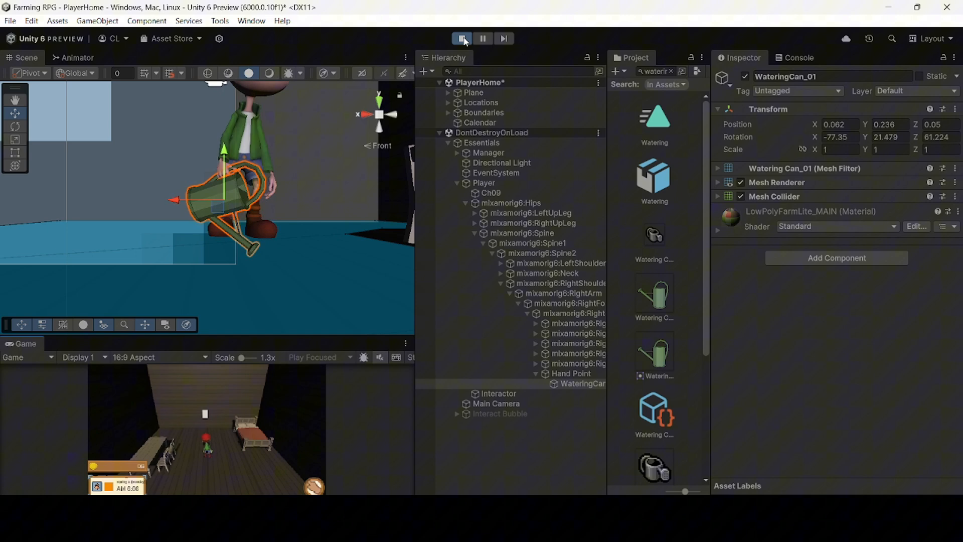
click(219, 241)
text(hoe)
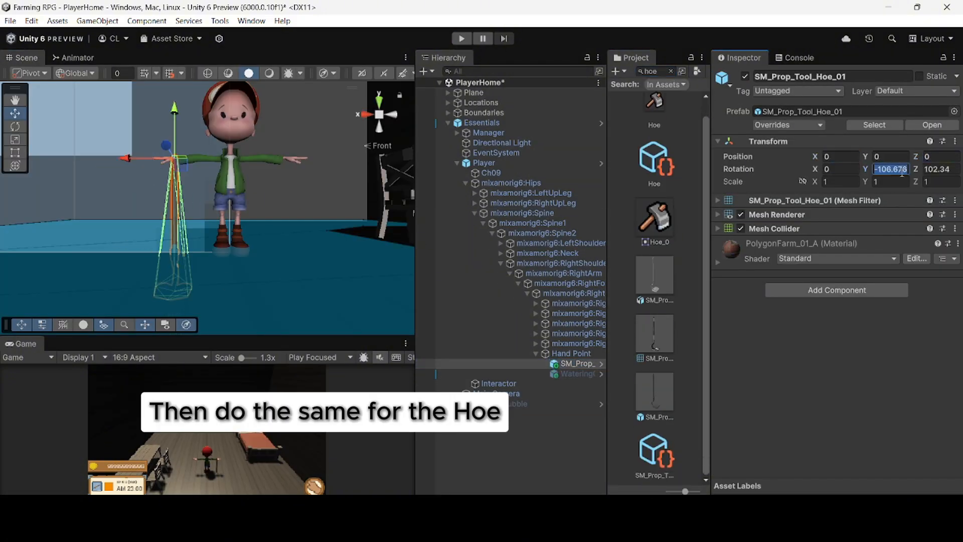
Step: Rotate the hoe prop under Hand Point to sit in the player's hand
click(459, 38)
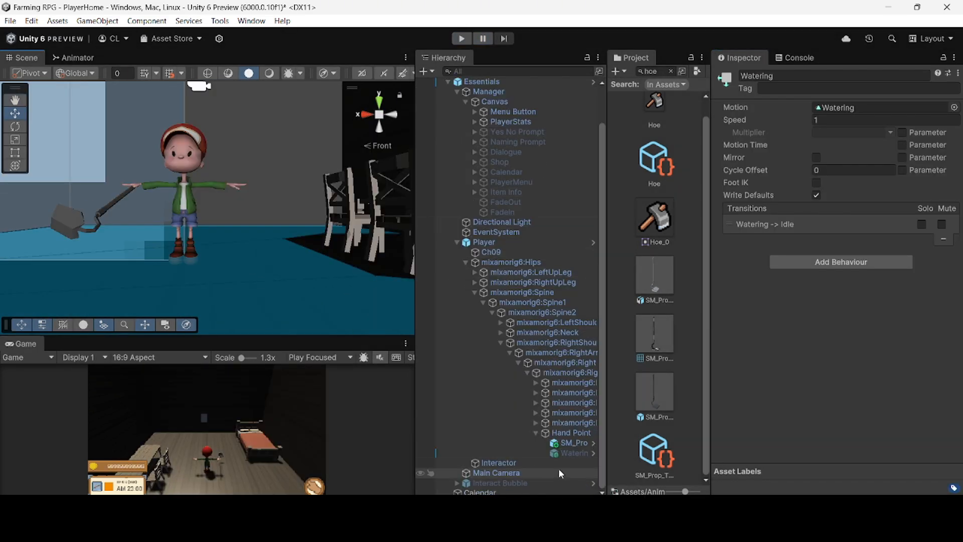
click(483, 241)
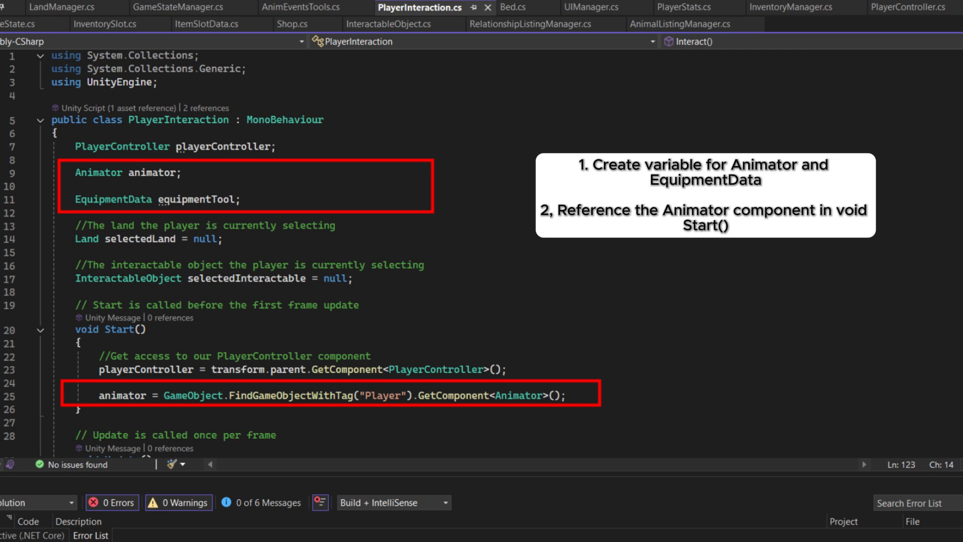
Step: Review the new Animator and EquipmentData fields in PlayerInteraction, then playtest the tool animations
scroll(down, 3)
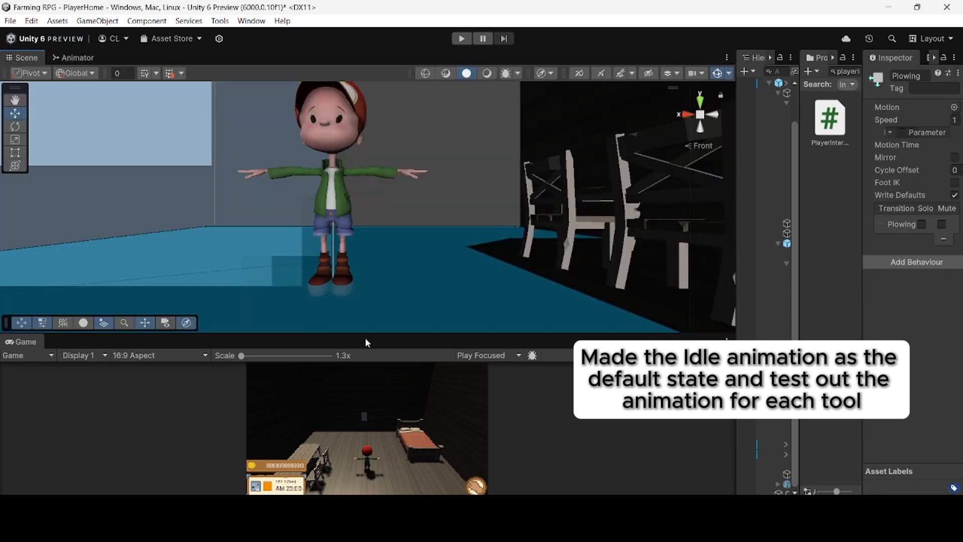
click(461, 38)
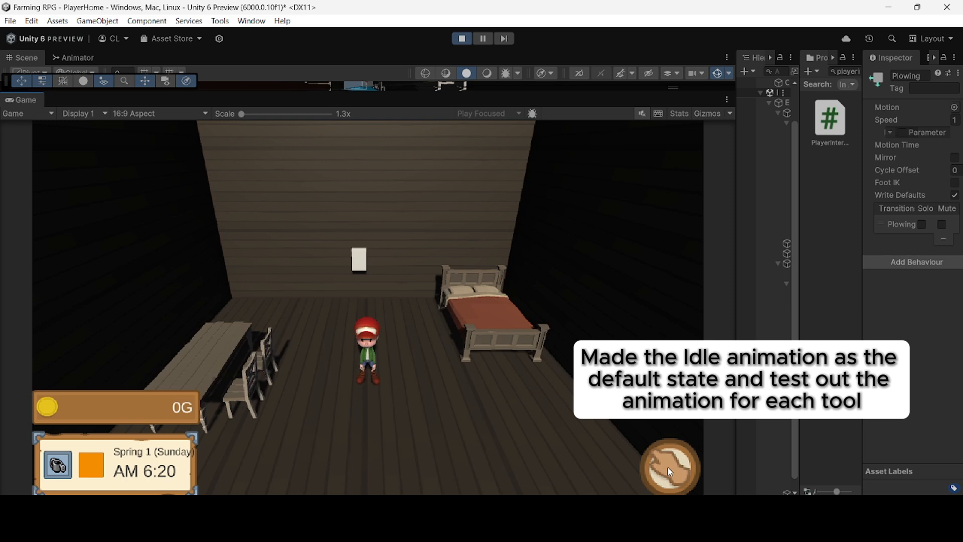
click(30, 20)
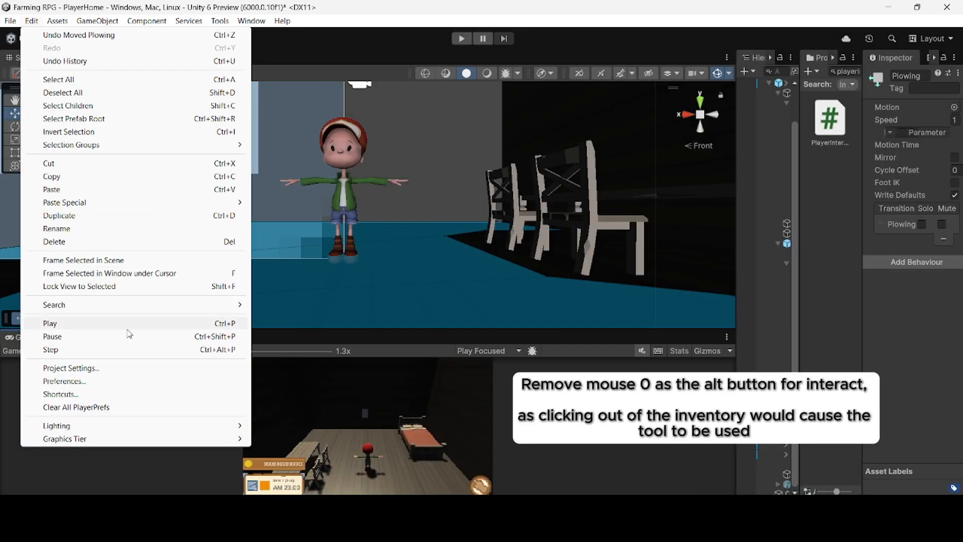
Step: Open Project Settings and clear mouse 0 from the interact axis's Alt Positive Button
click(71, 368)
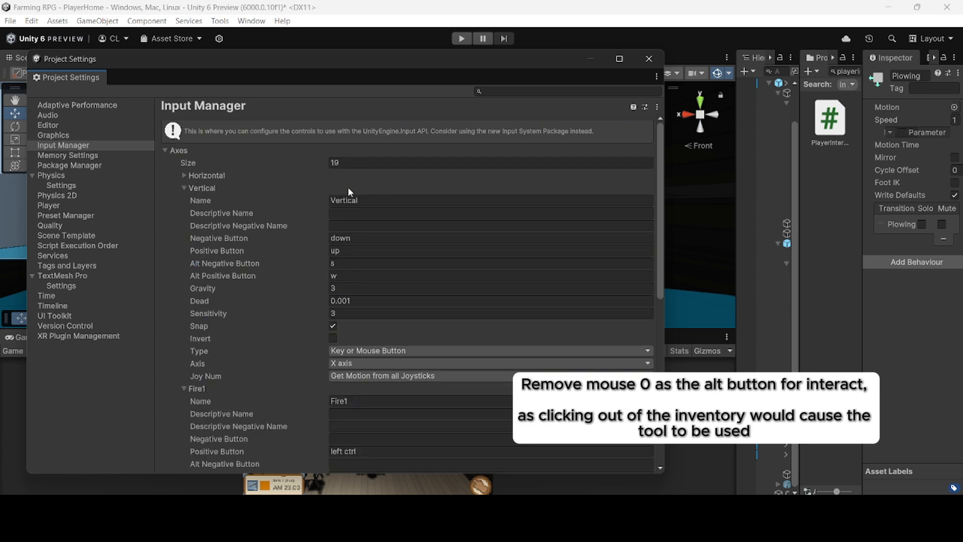
click(649, 58)
text(AnimEvents)
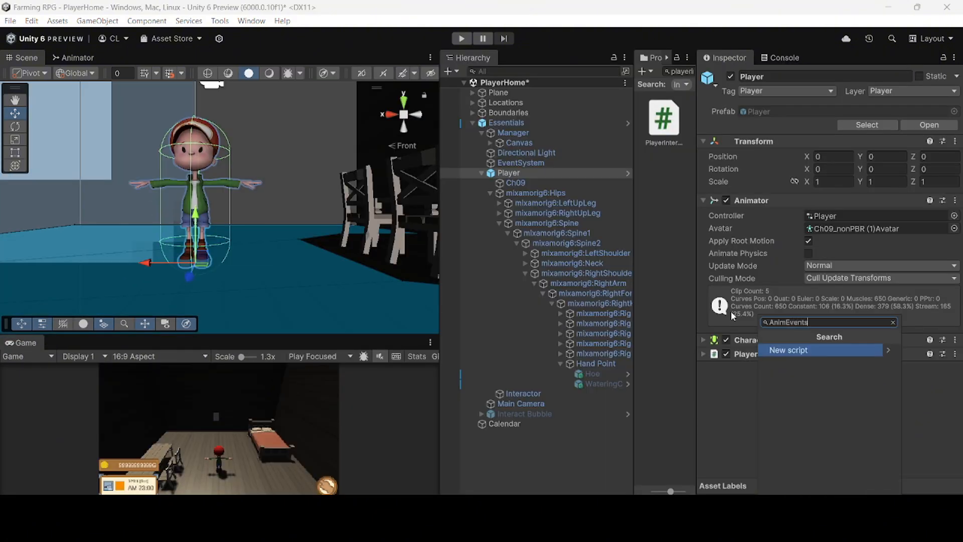
Step: Search 'Tools' in Player's Add Component menu to create the AnimEventsTools script
text(Tools : MonoBehaviour)
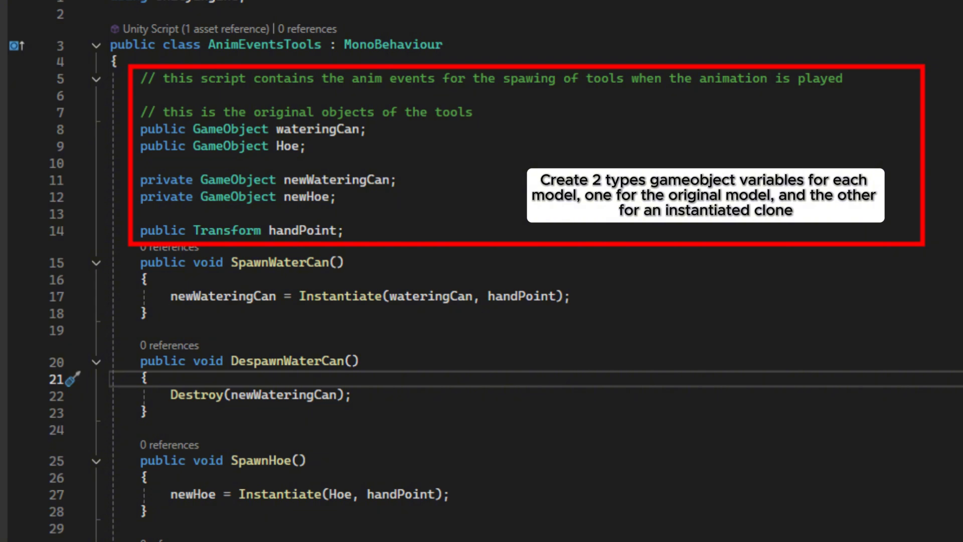
Step: Scroll through AnimEventsTools.cs to review the SpawnWaterCan, DespawnWaterCan and SpawnHoe functions
scroll(down, 3)
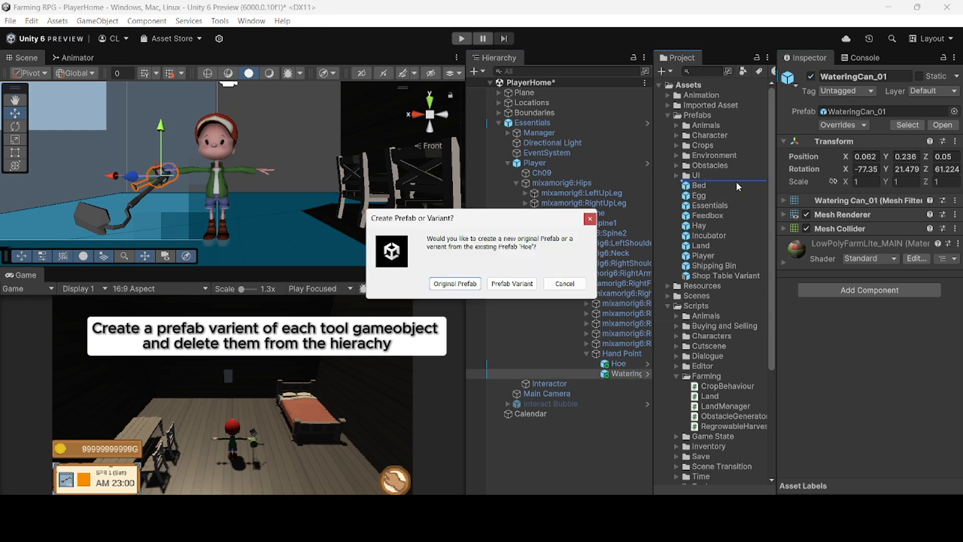
Step: Save Hoe and WateringCan as prefab variants in Assets/Prefabs and delete both from Hand Point
click(512, 283)
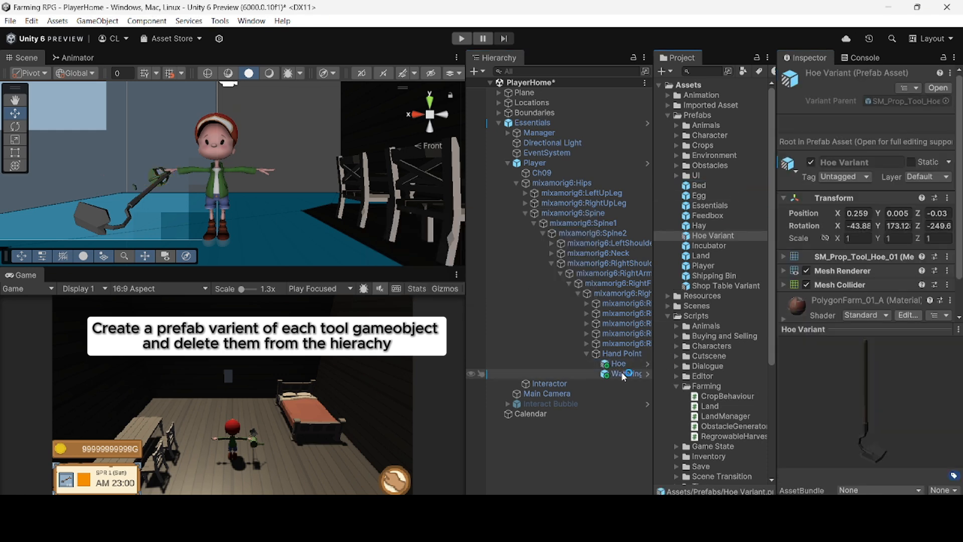
click(713, 235)
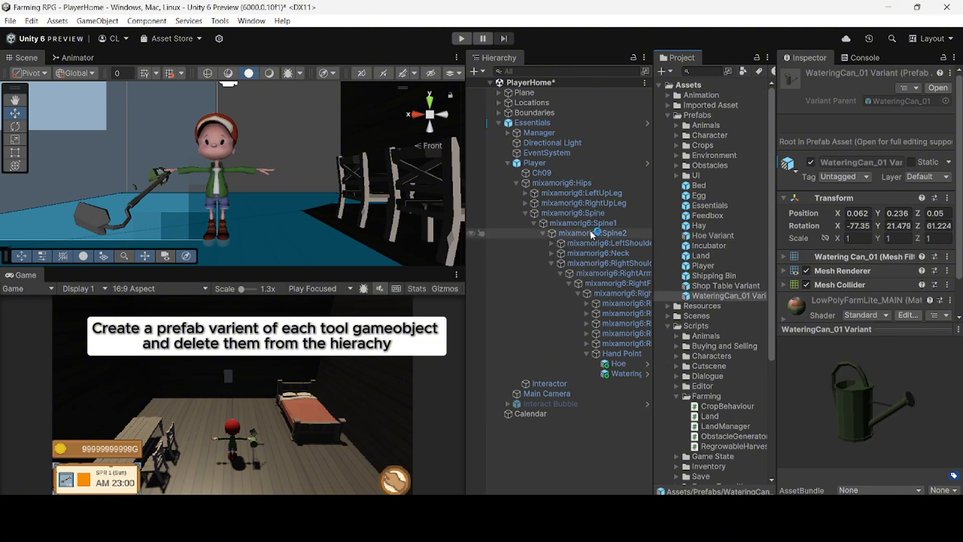
click(618, 364)
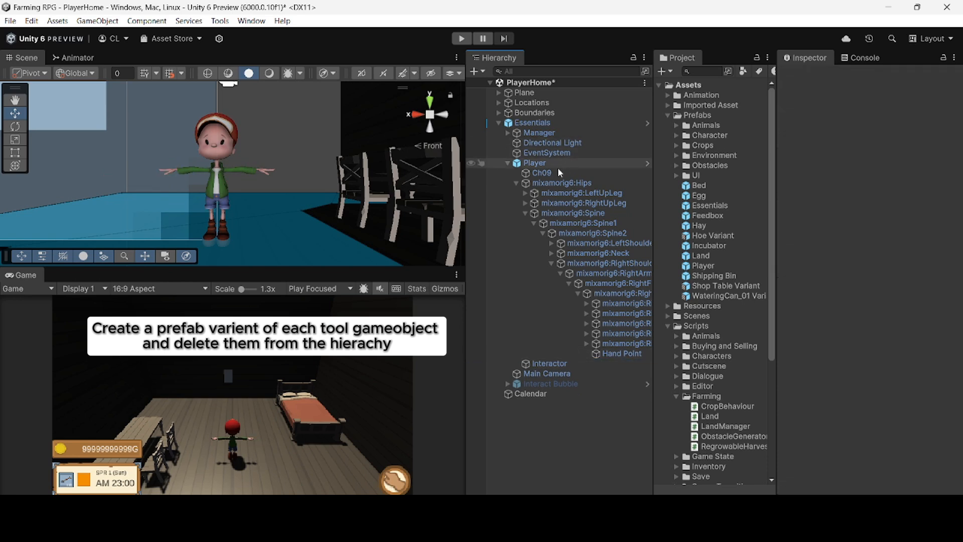
click(534, 163)
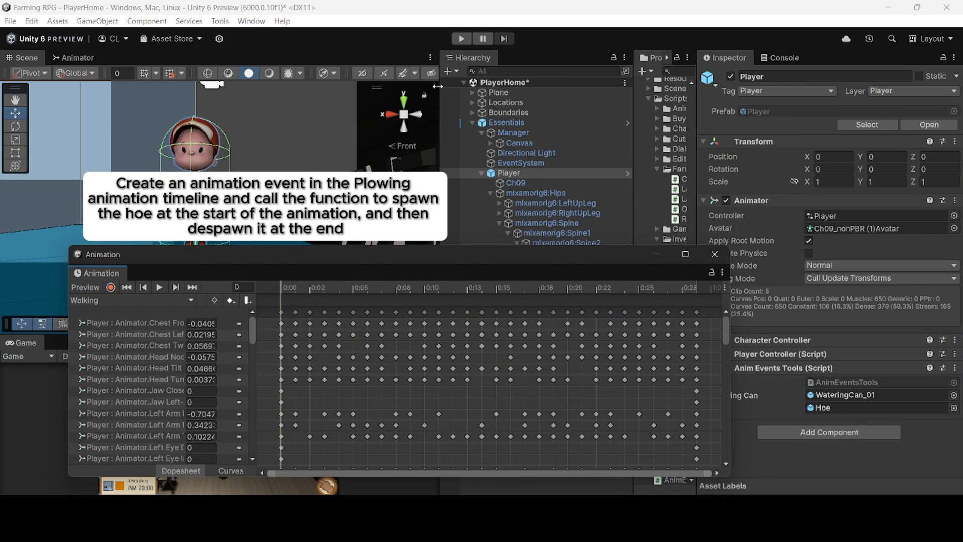
Step: Add a SpawnHoe event at the Plowing clip's start and DespawnHoe at its end
click(129, 300)
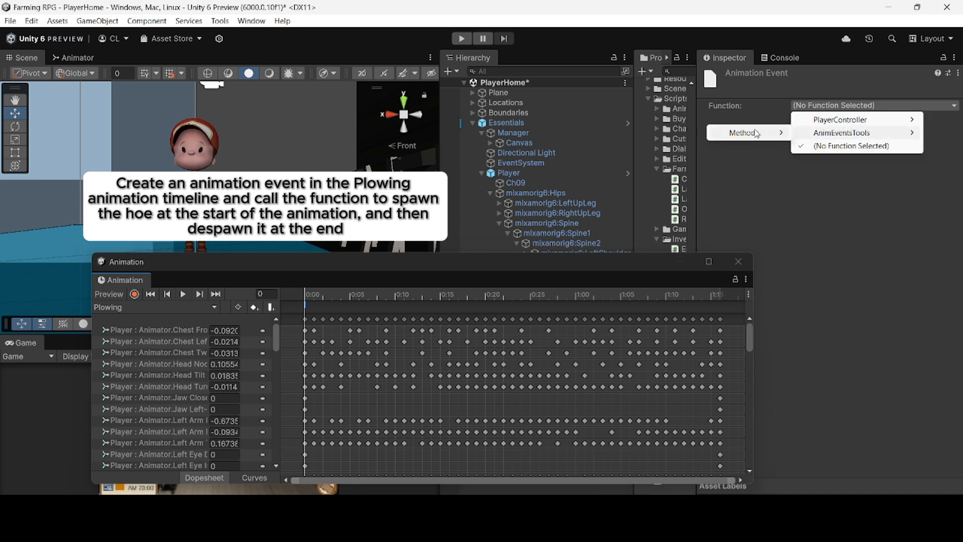
click(836, 133)
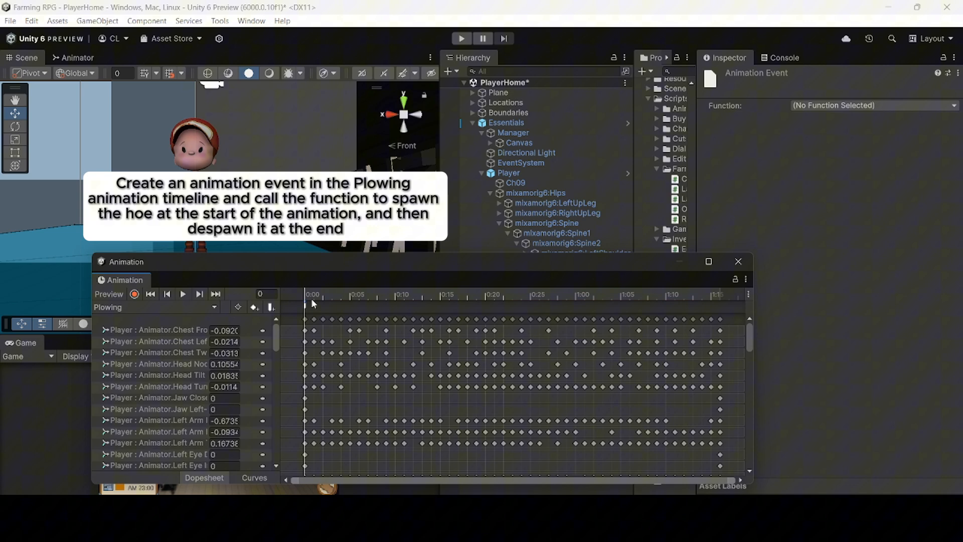
click(323, 294)
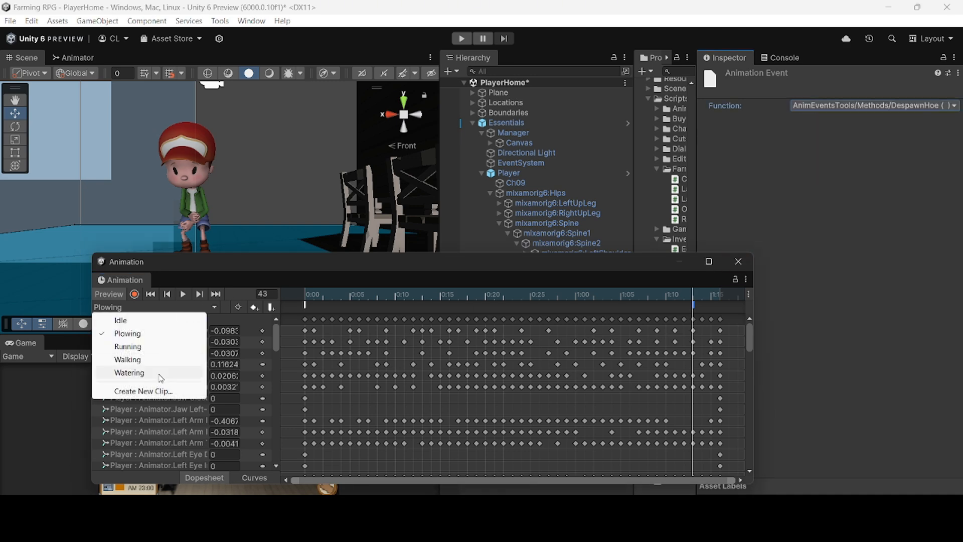
click(128, 372)
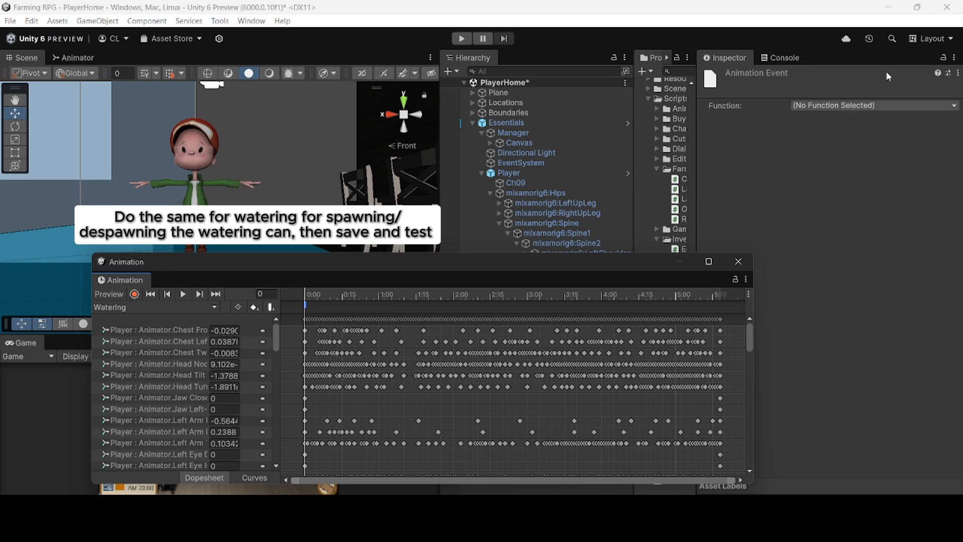
Step: Add SpawnWaterCan and DespawnWaterCan events at the Watering clip's first and last frames
click(667, 306)
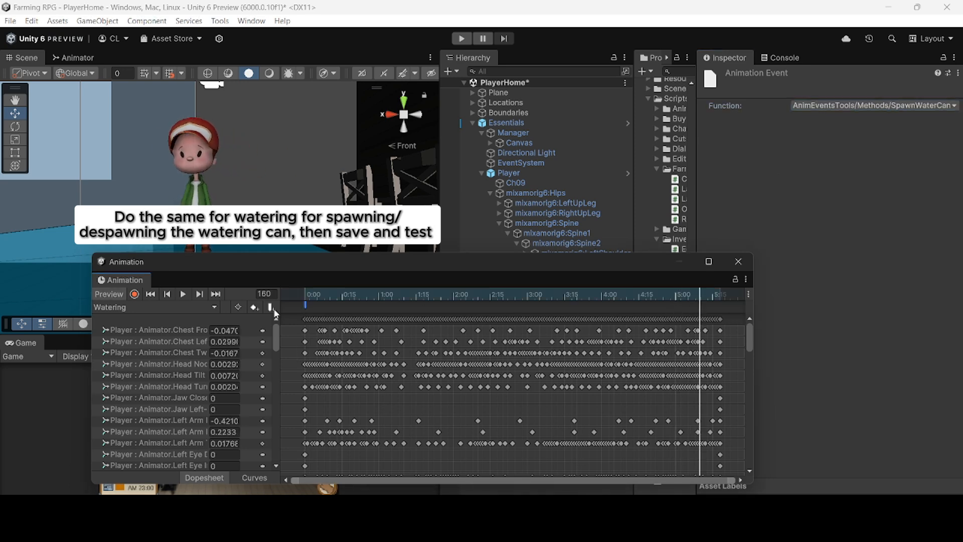
click(872, 105)
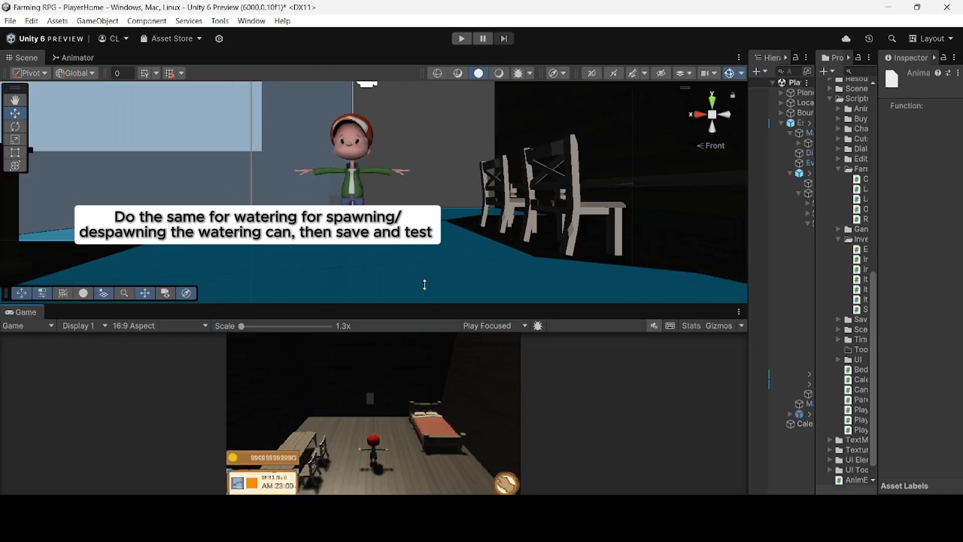
Step: Run a playtest with the Tools and Items inventory open, viewing the Axe
click(461, 39)
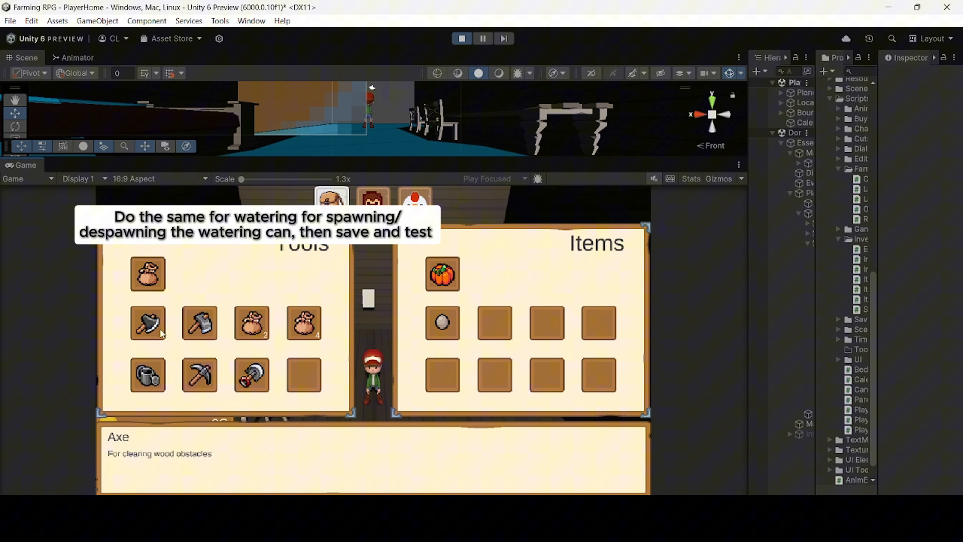
mouse_move(199, 375)
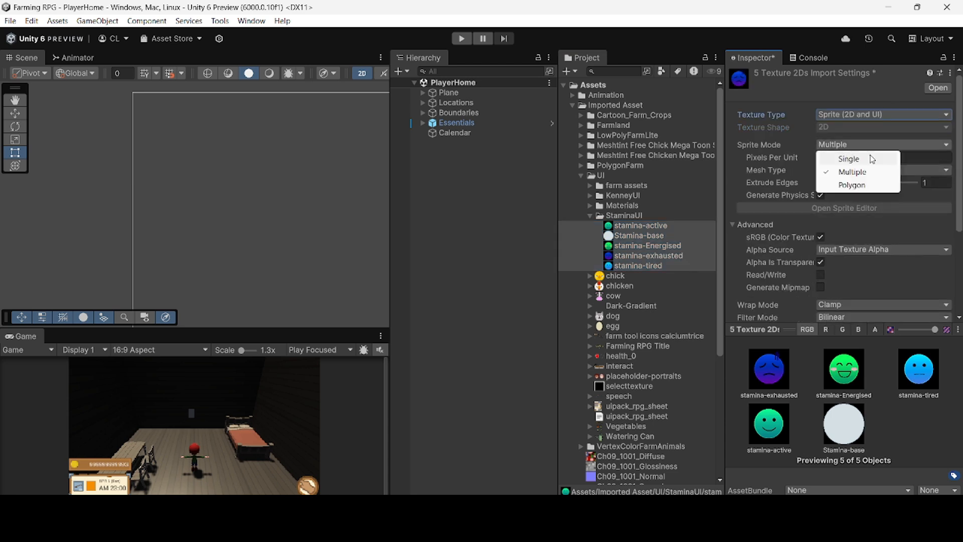
Step: Set the stamina emoticon textures to Single sprite mode and apply the import settings
click(881, 304)
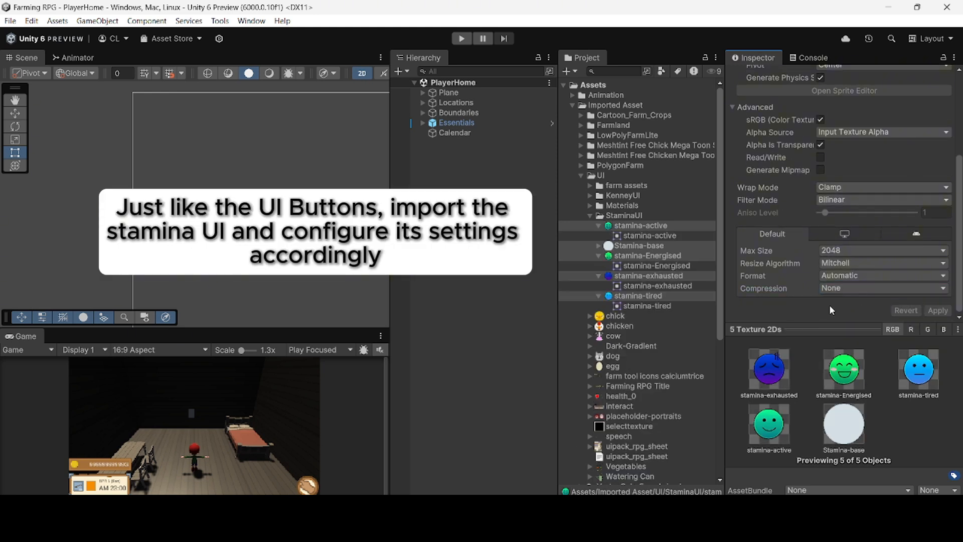
click(422, 123)
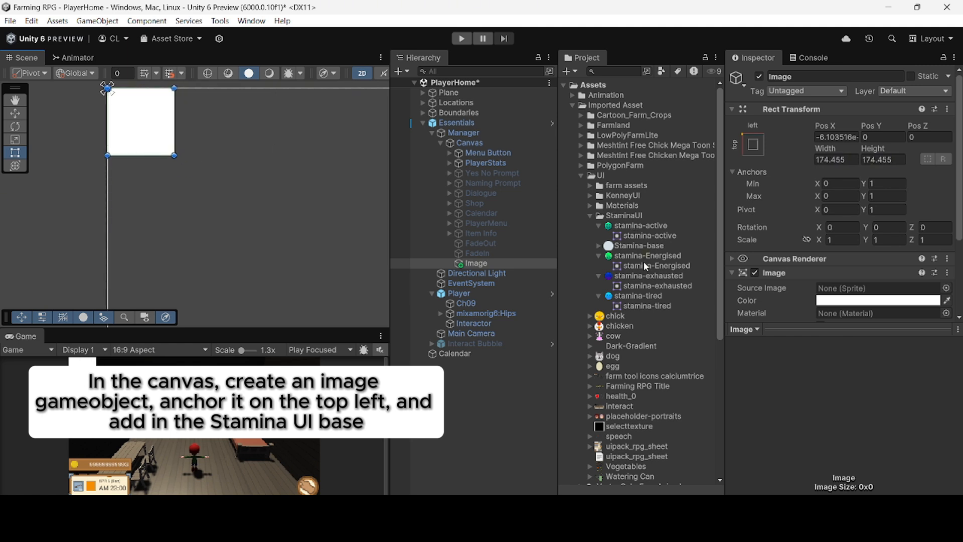
Step: Give the HUD image Stamina-base and add a StaminaEmoticon child showing stamina-exhausted
click(879, 288)
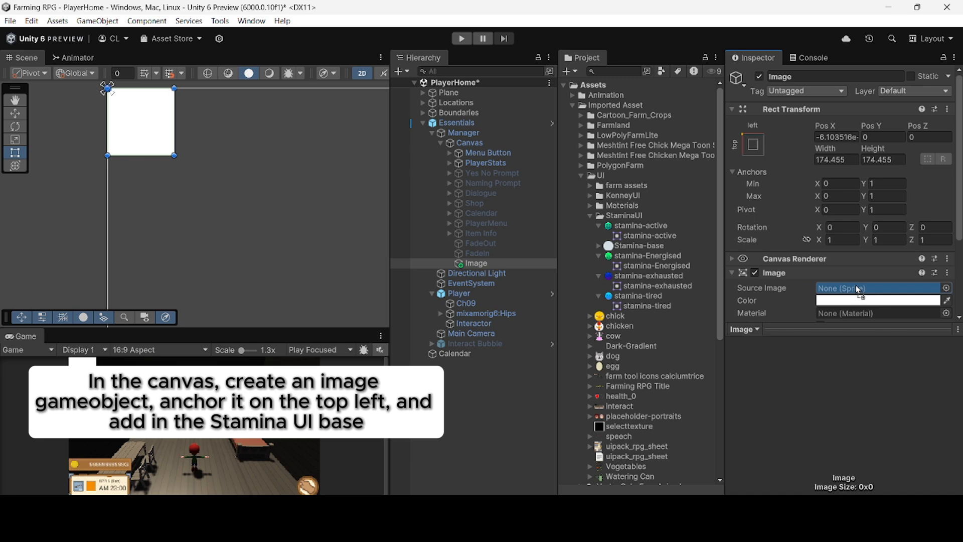
right_click(474, 262)
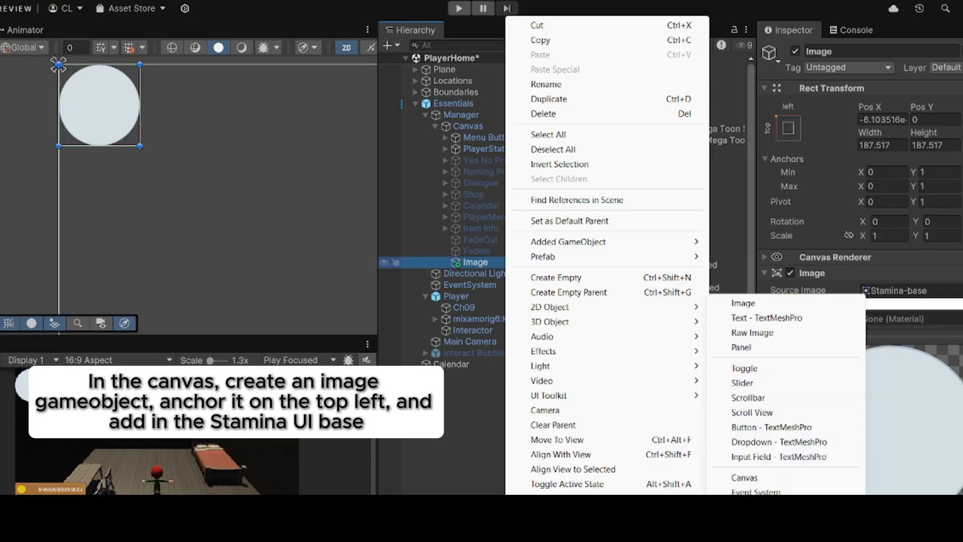
click(743, 302)
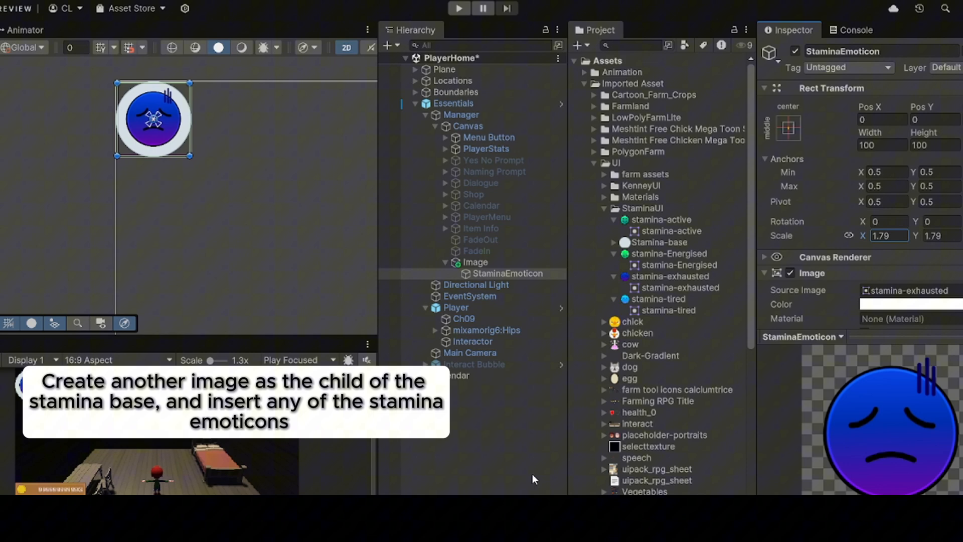
click(462, 115)
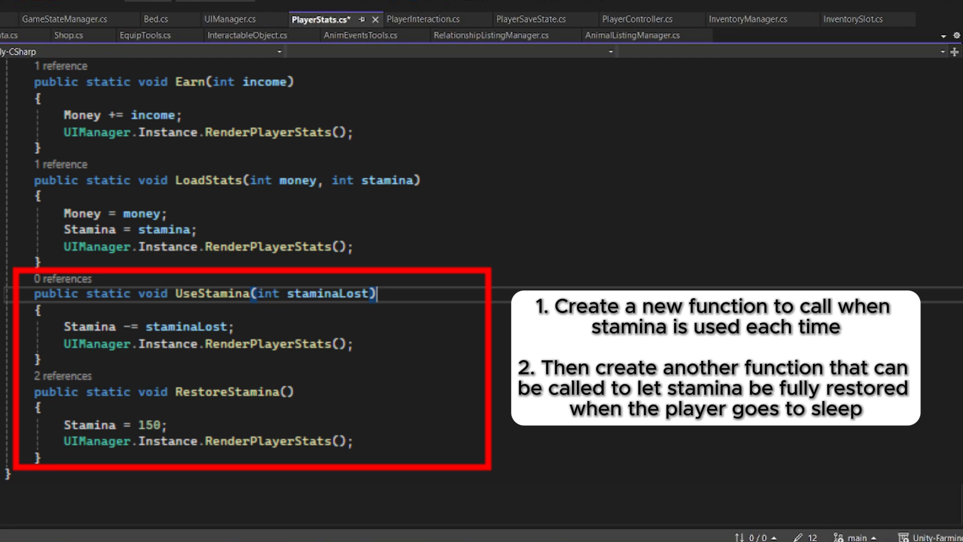
Step: Write UseStamina(int staminaLost) and RestoreStamina() in PlayerStats.cs, refreshing the HUD
click(234, 22)
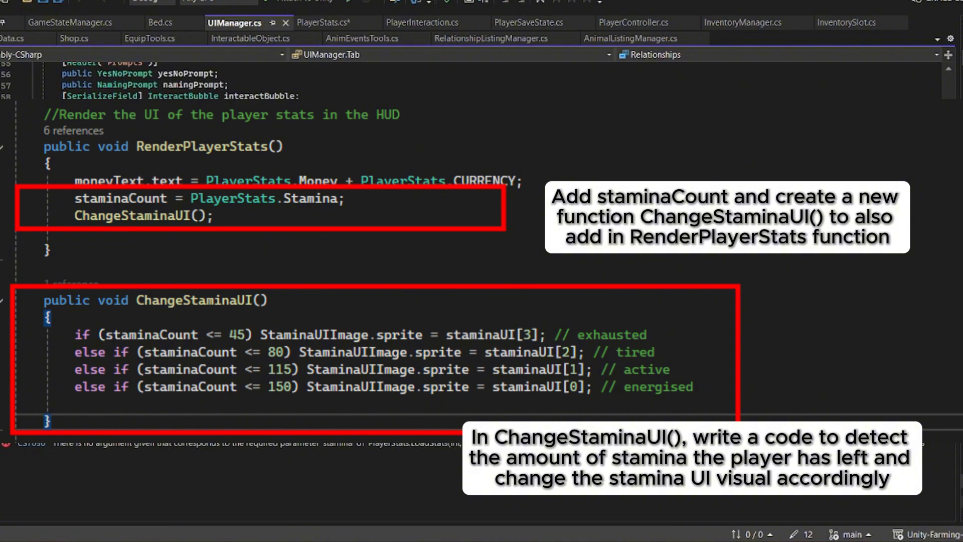
Step: Add staminaCount and ChangeStaminaUI to UIManager, and a stamina field to PlayerSaveState
click(420, 8)
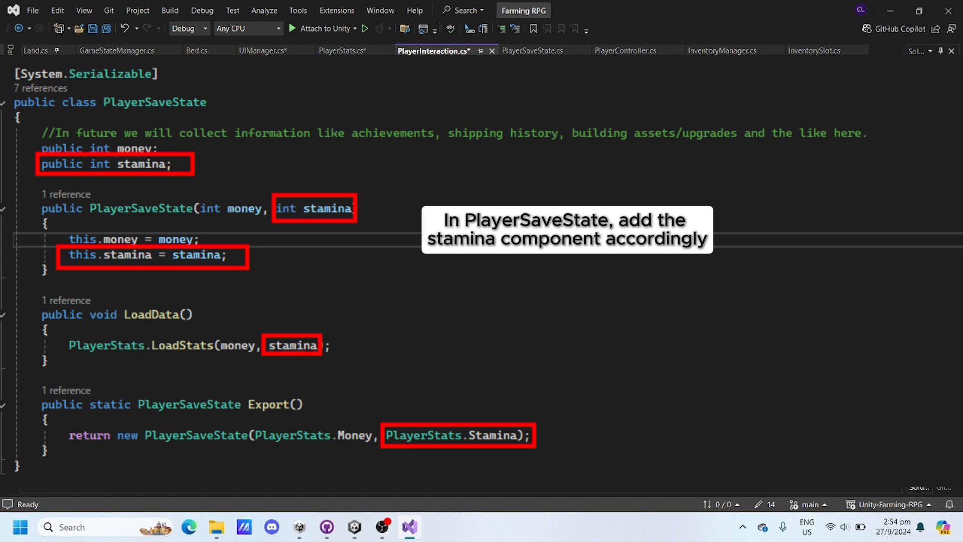
click(409, 527)
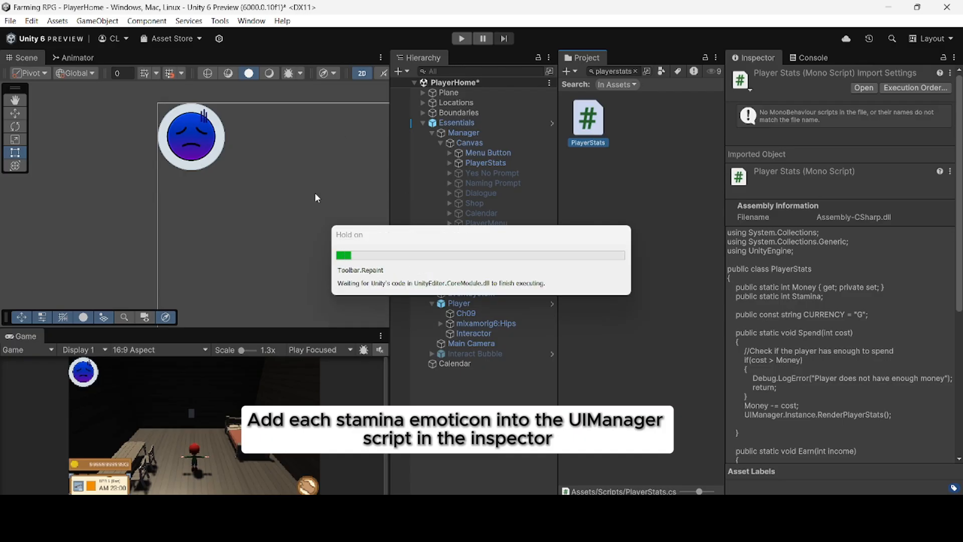
Step: Fill Manager's Stamina UI list with four emoticon sprites, link StaminaEmoticon, and press Play
click(464, 132)
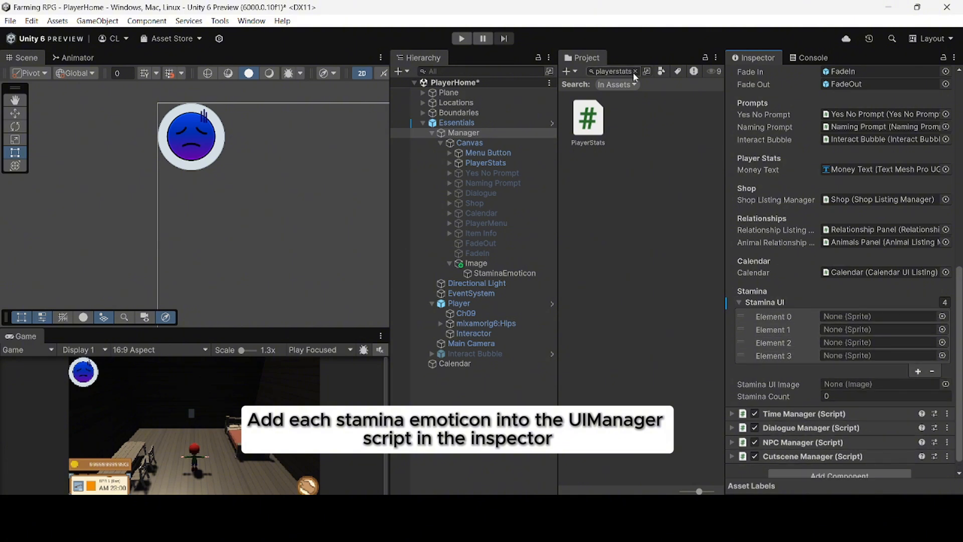
click(635, 71)
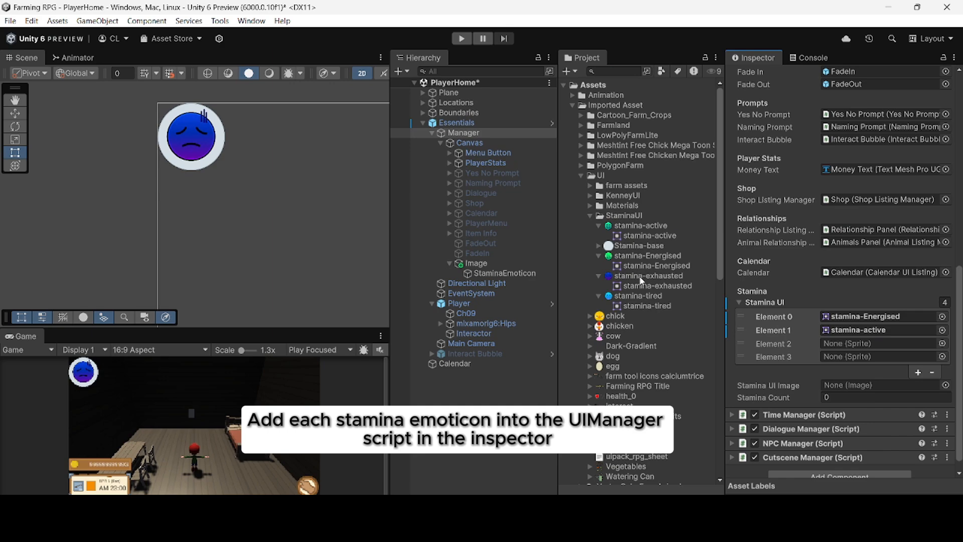
click(504, 273)
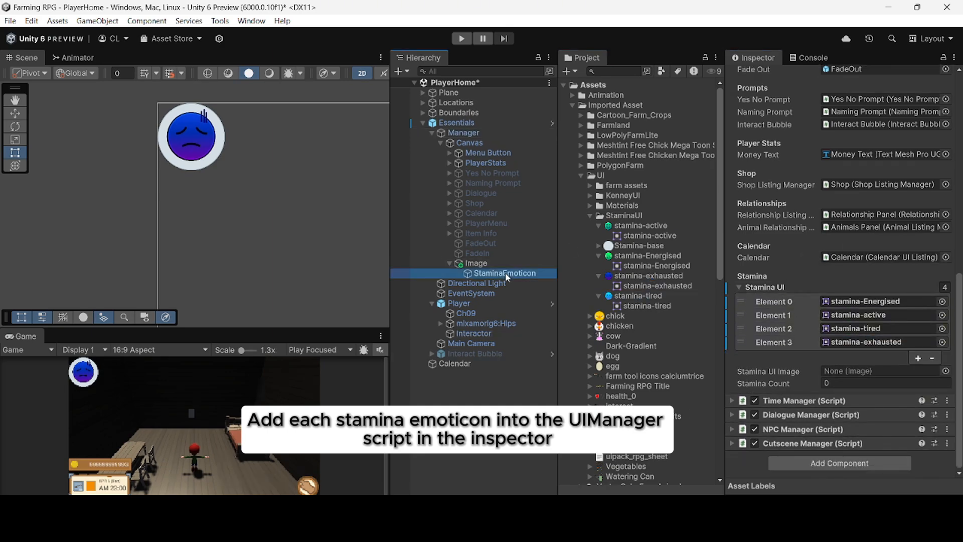
click(461, 38)
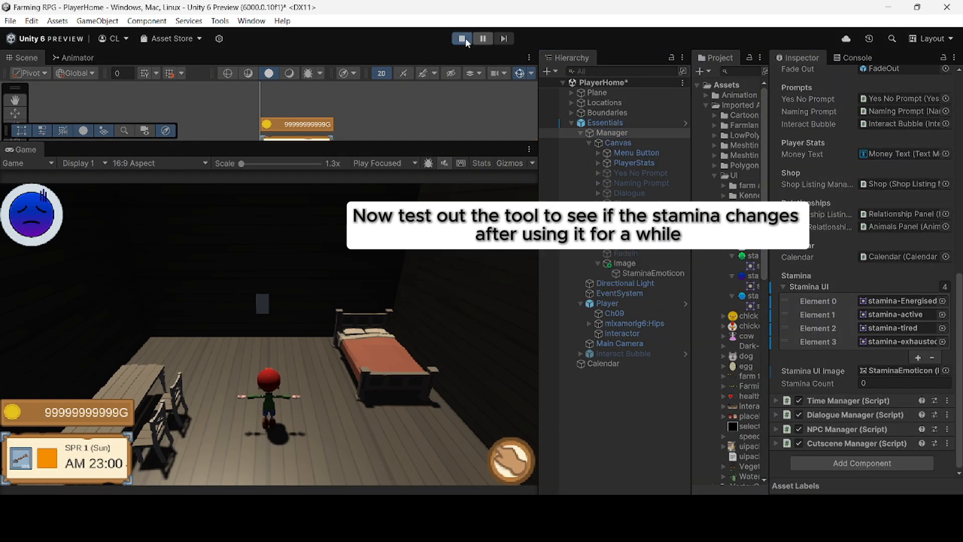